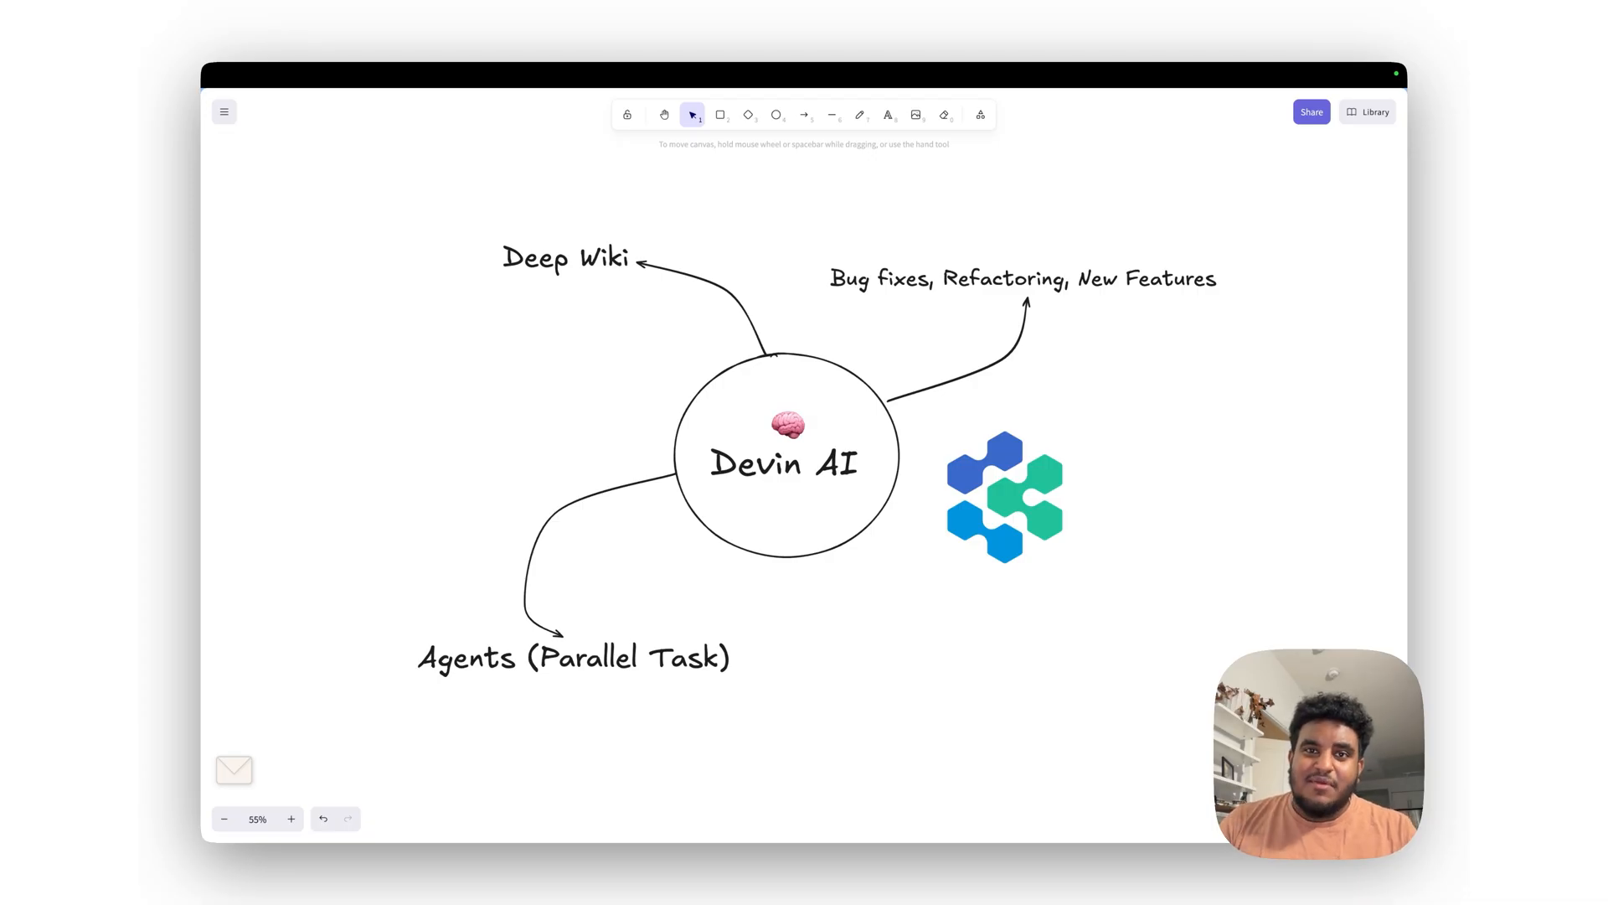
Step: Read the youpac-ai Overview page down through Technology Stack and Dependencies
left_click(225, 104)
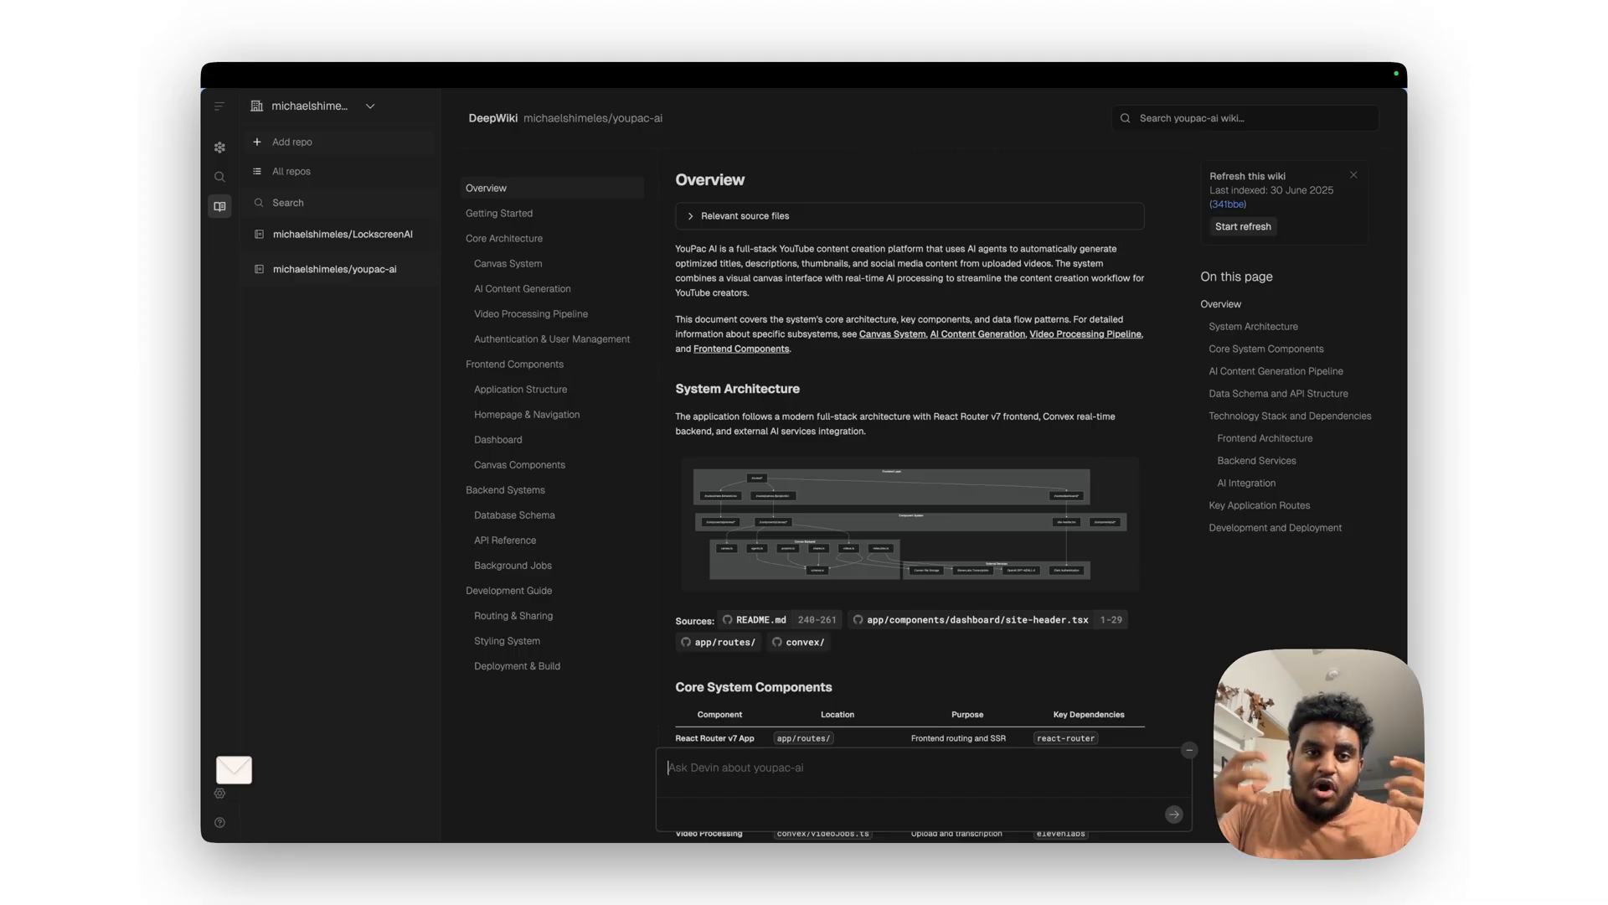
scroll("down", 3)
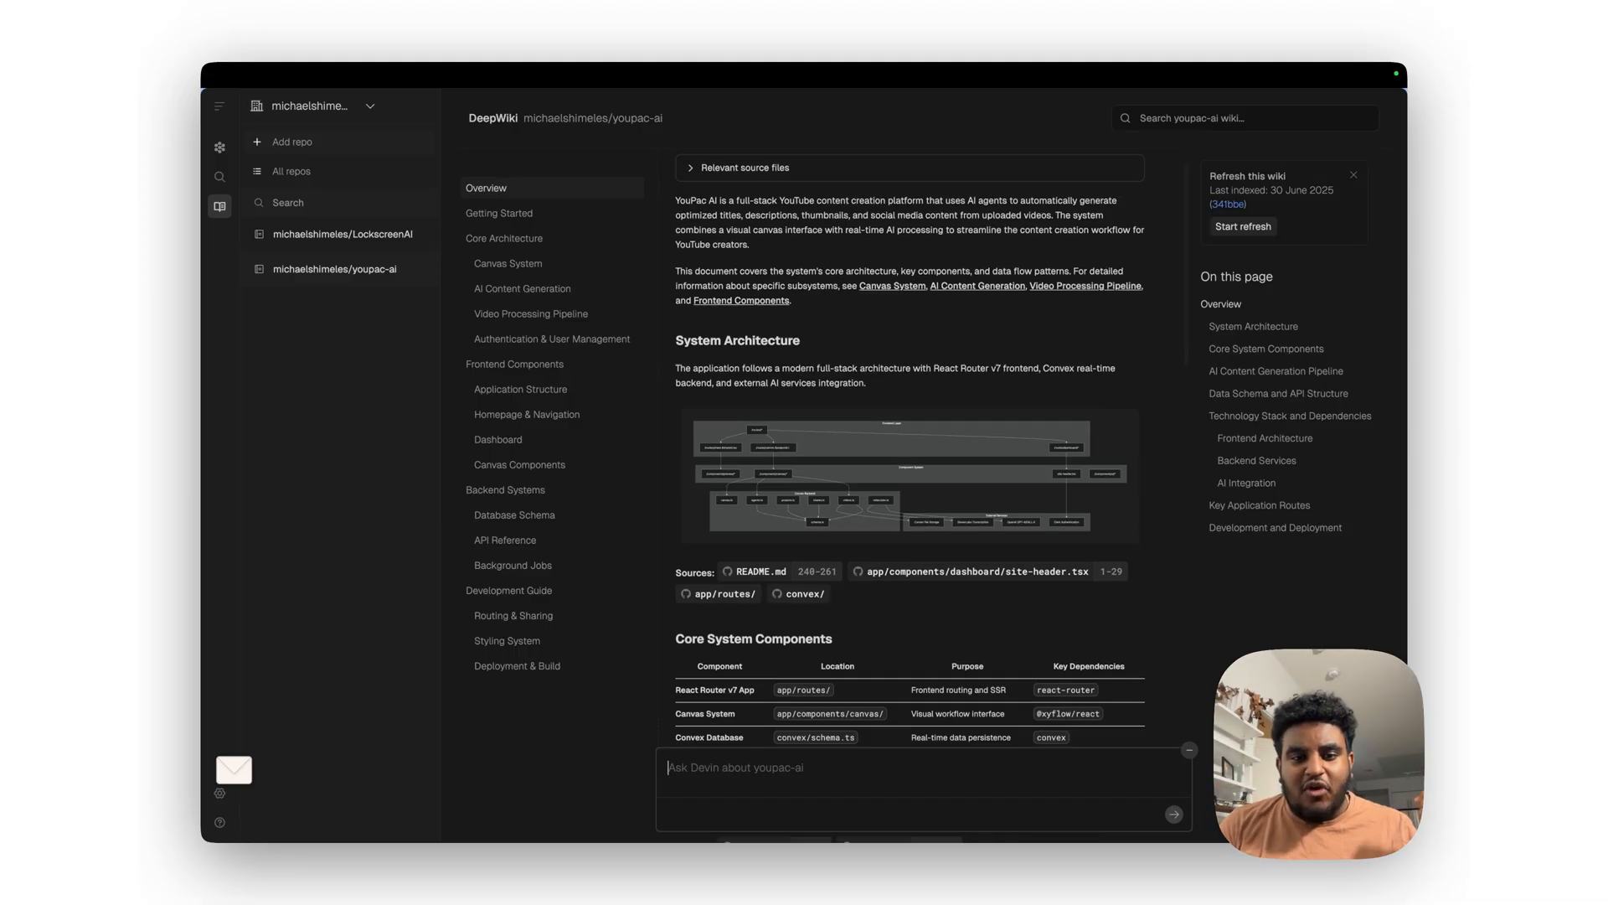
scroll("down", 3)
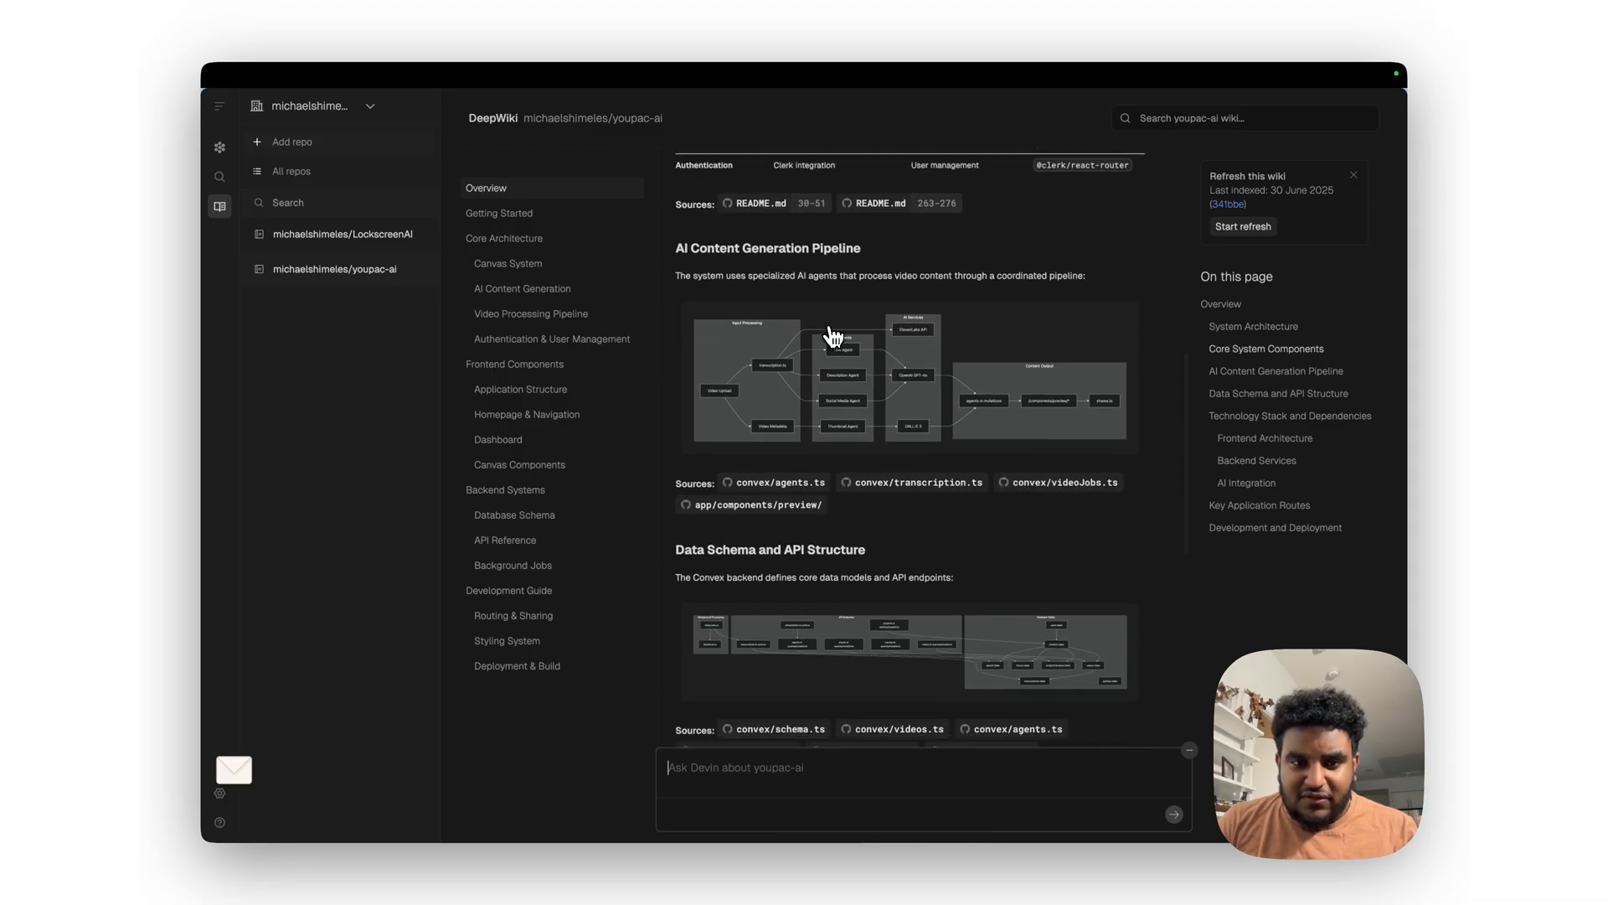
scroll("down", 3)
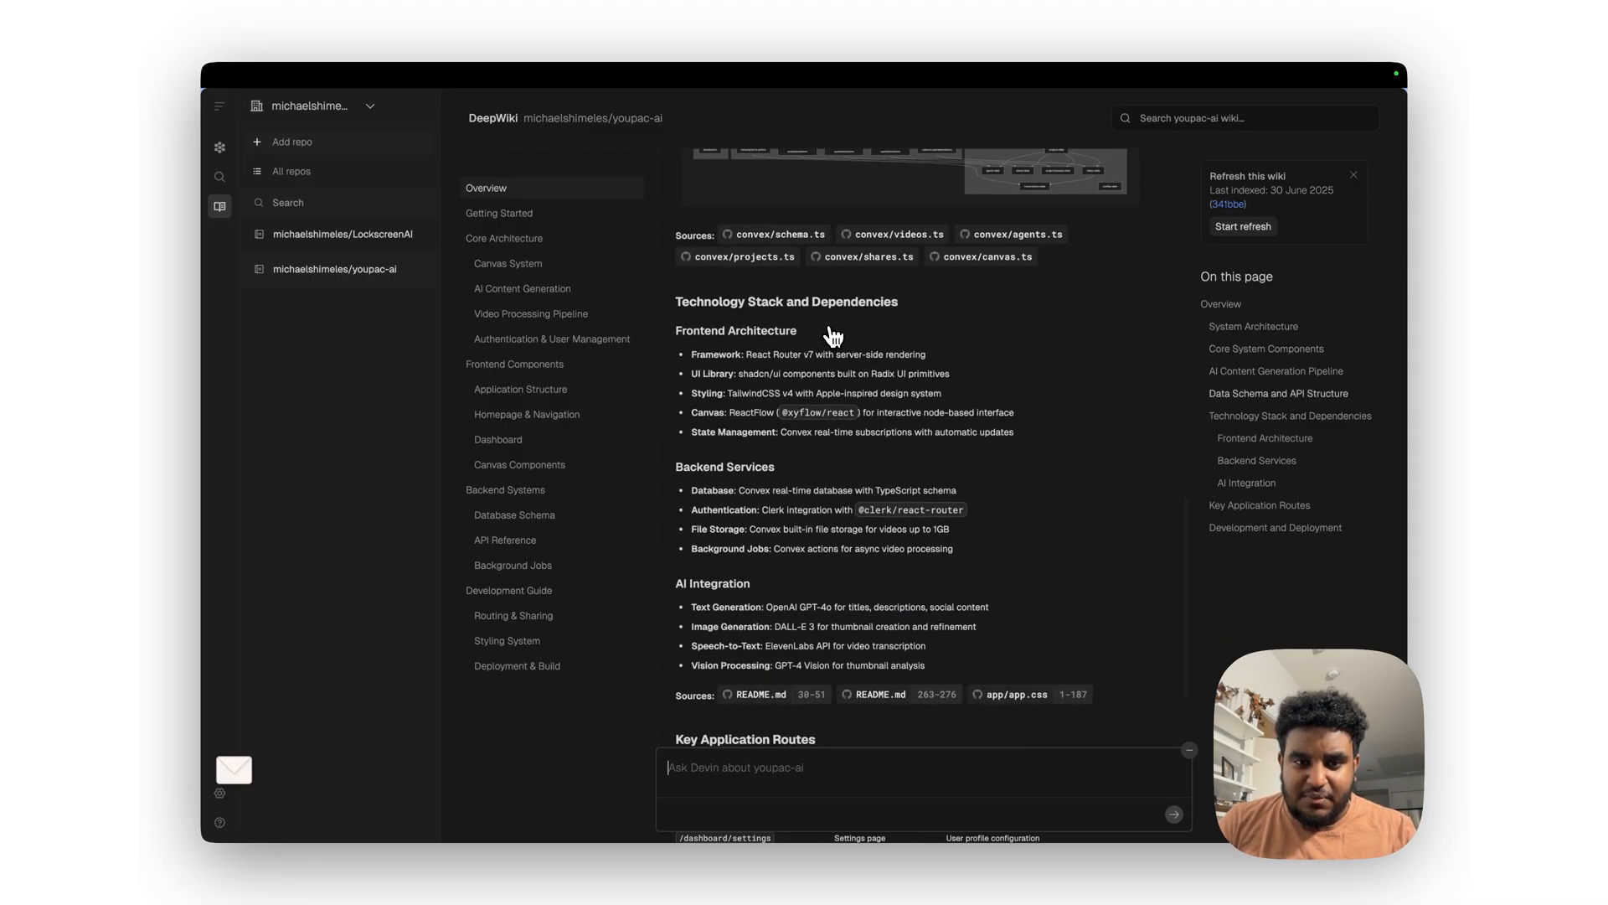
scroll("down", 3)
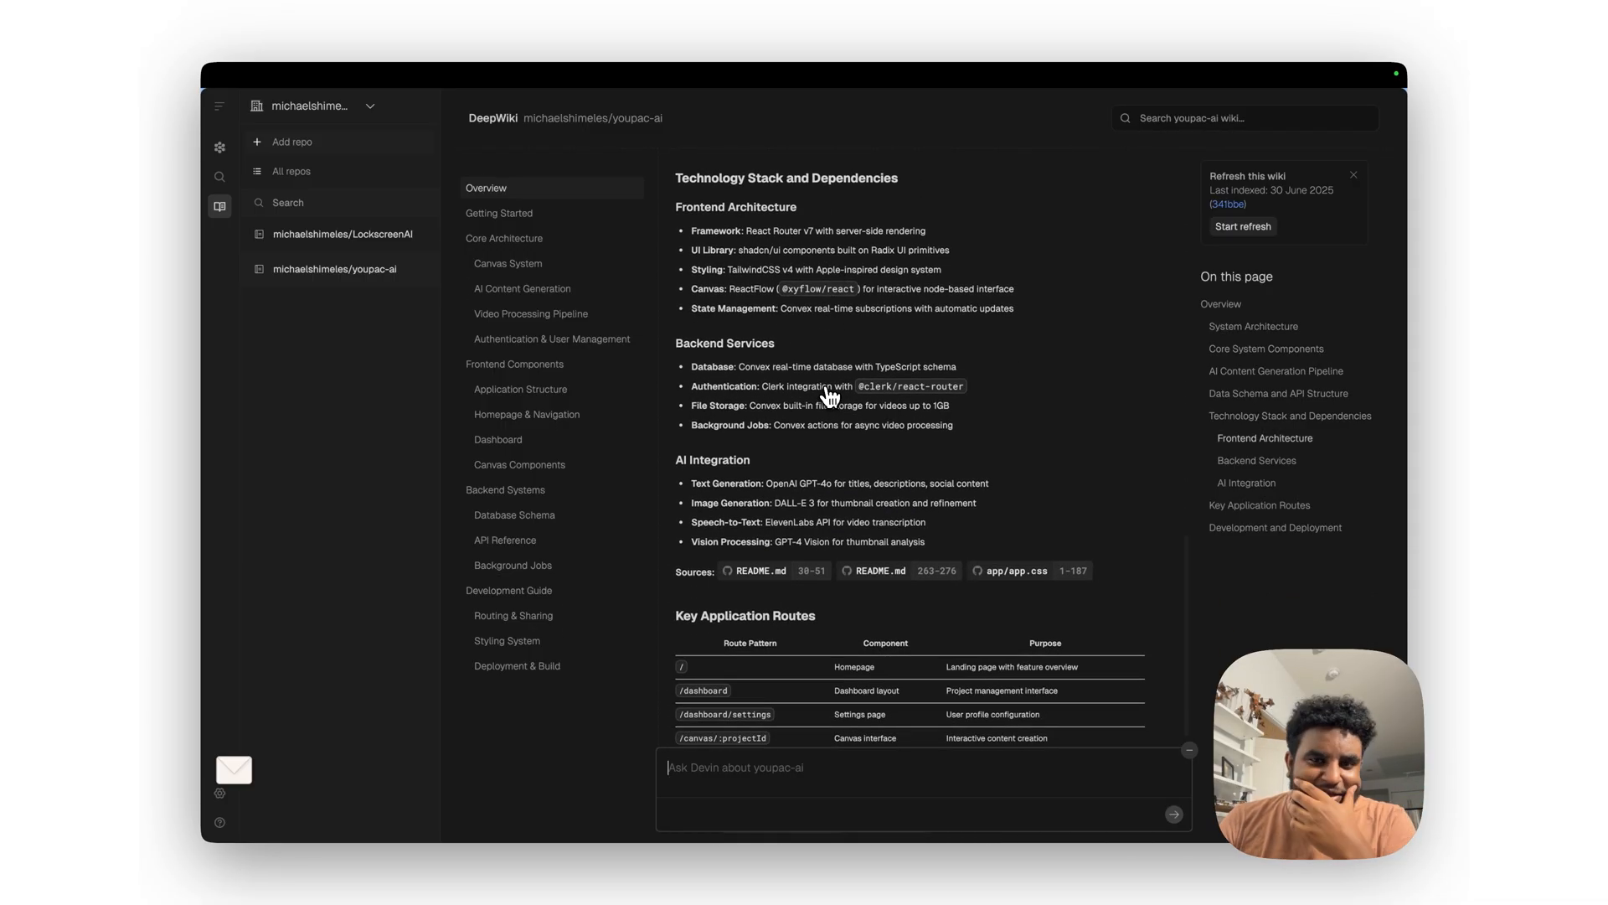
scroll("down", 3)
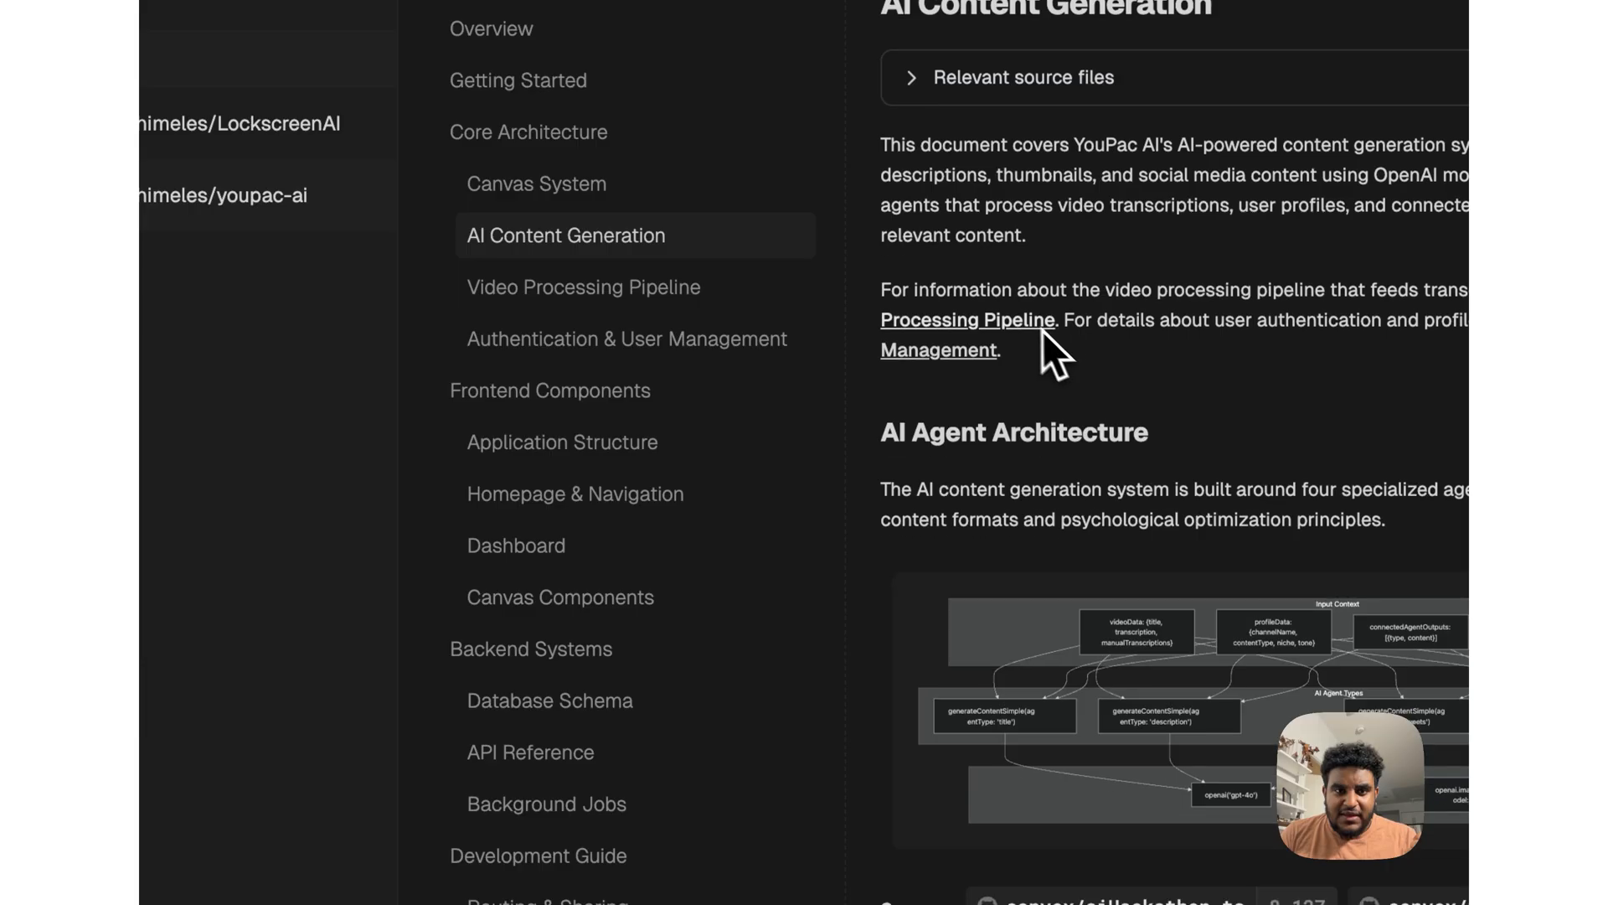
Step: Scroll to the AI agent architecture diagram on the AI Content Generation page
scroll("down", 3)
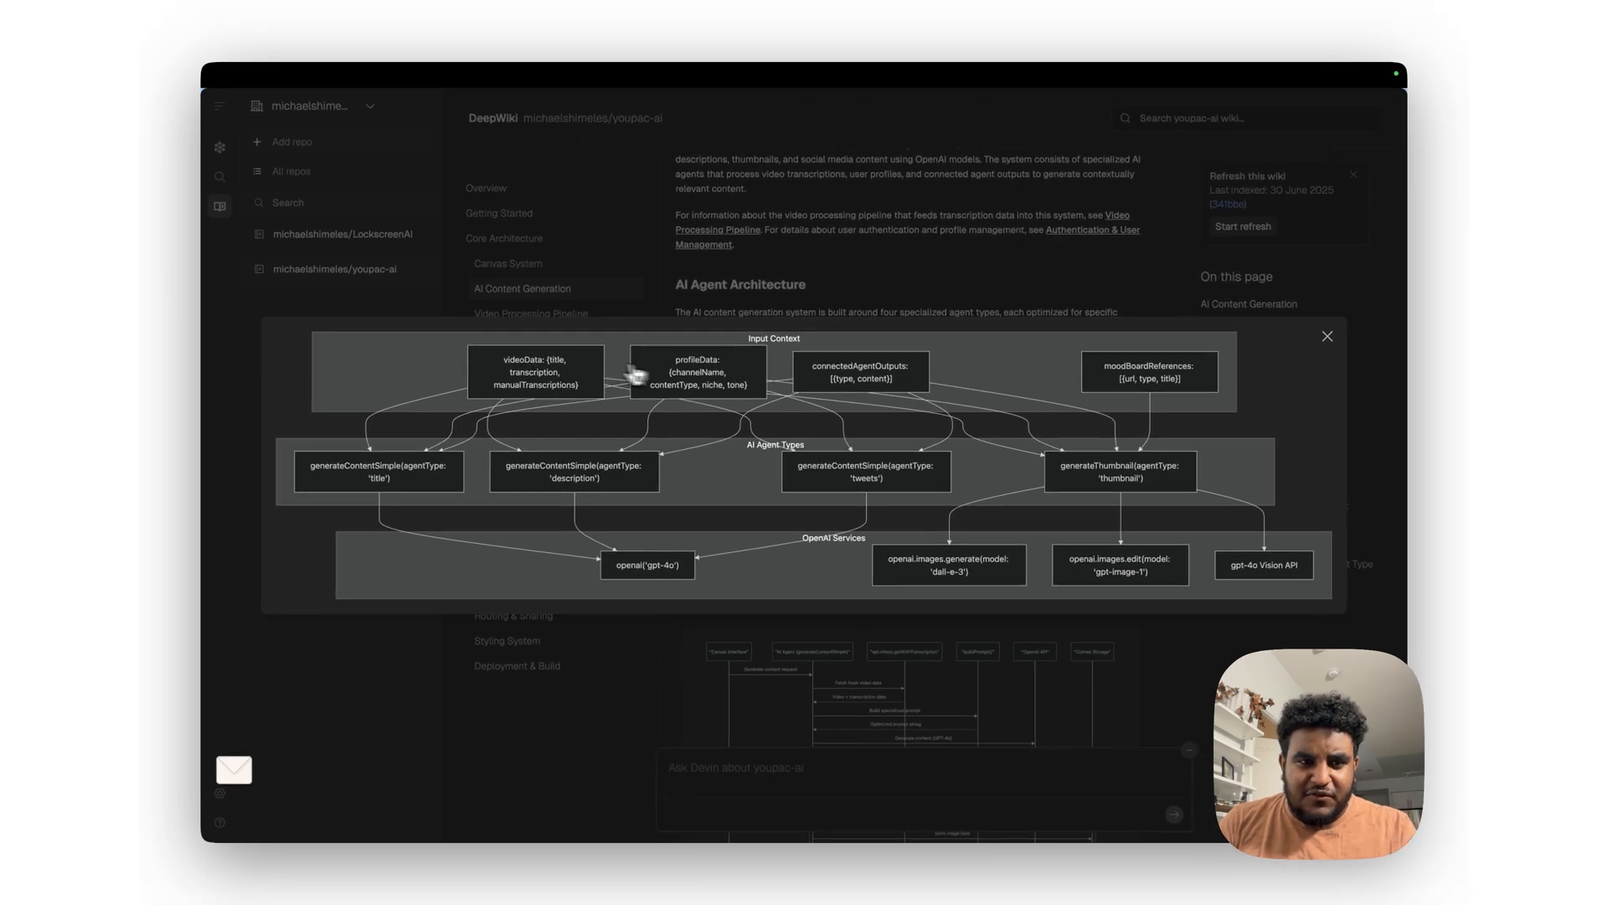
mouse_move(543, 395)
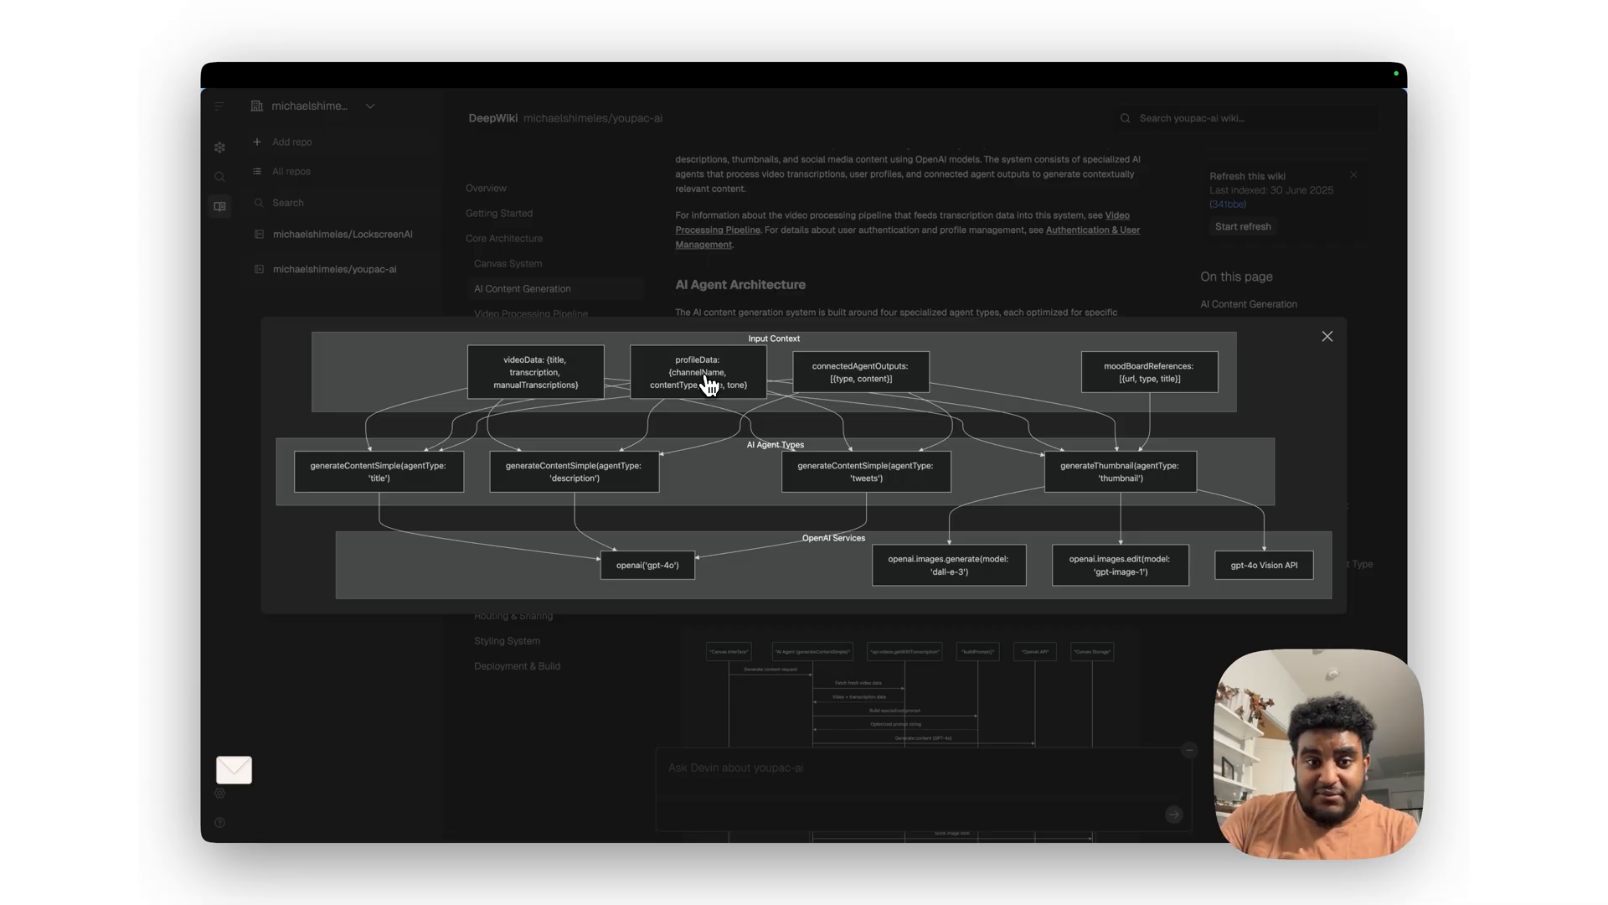
mouse_move(883, 380)
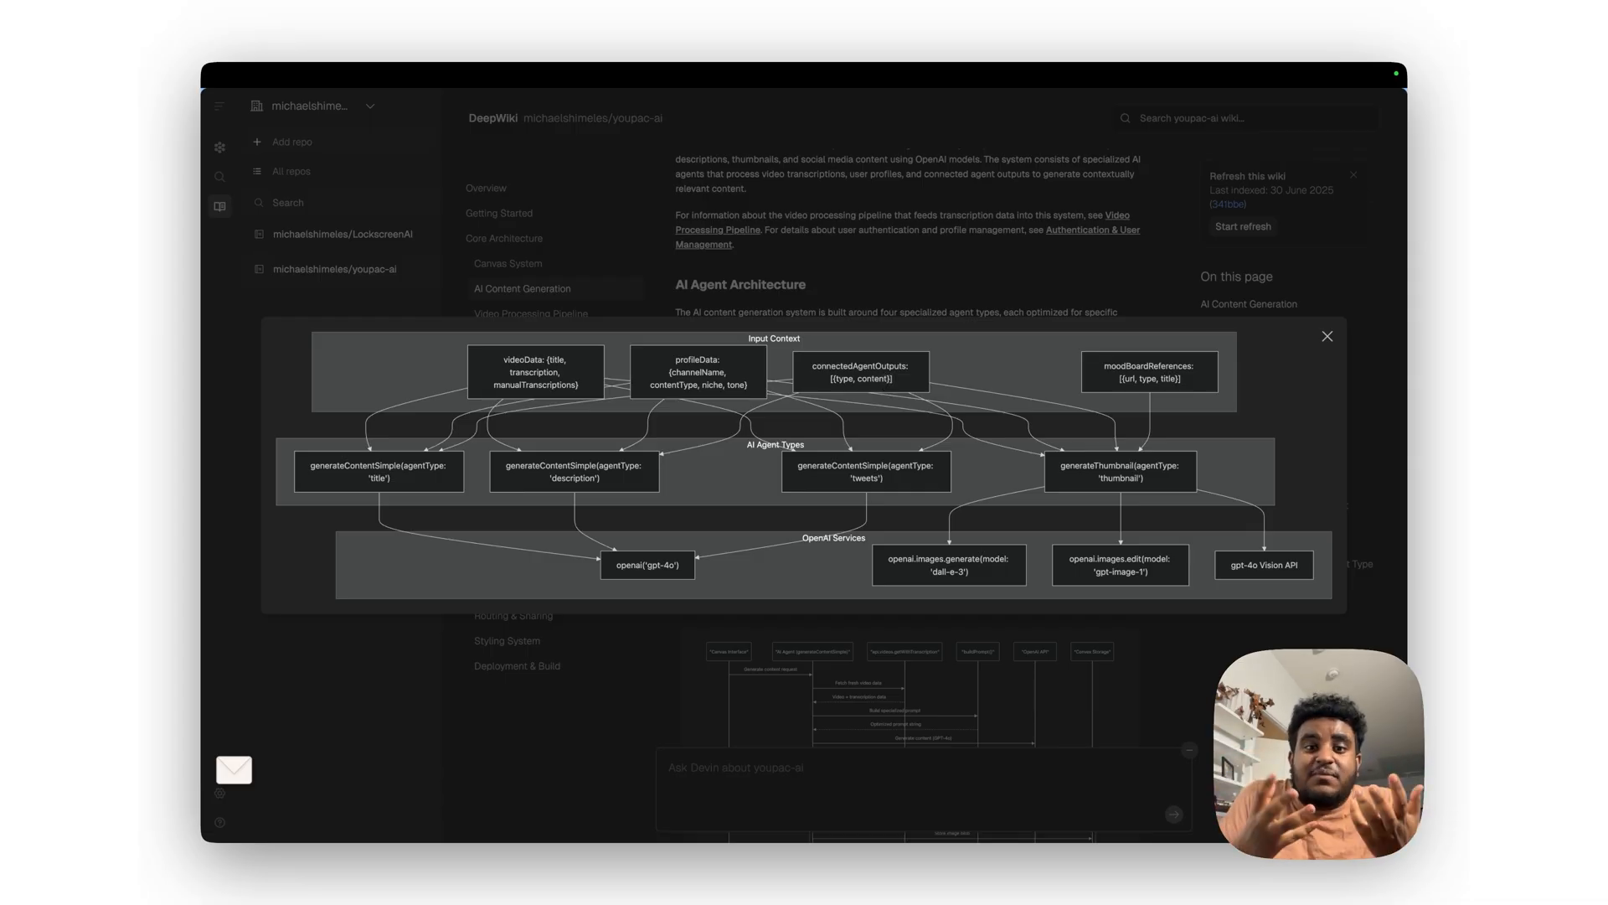
mouse_move(1128, 377)
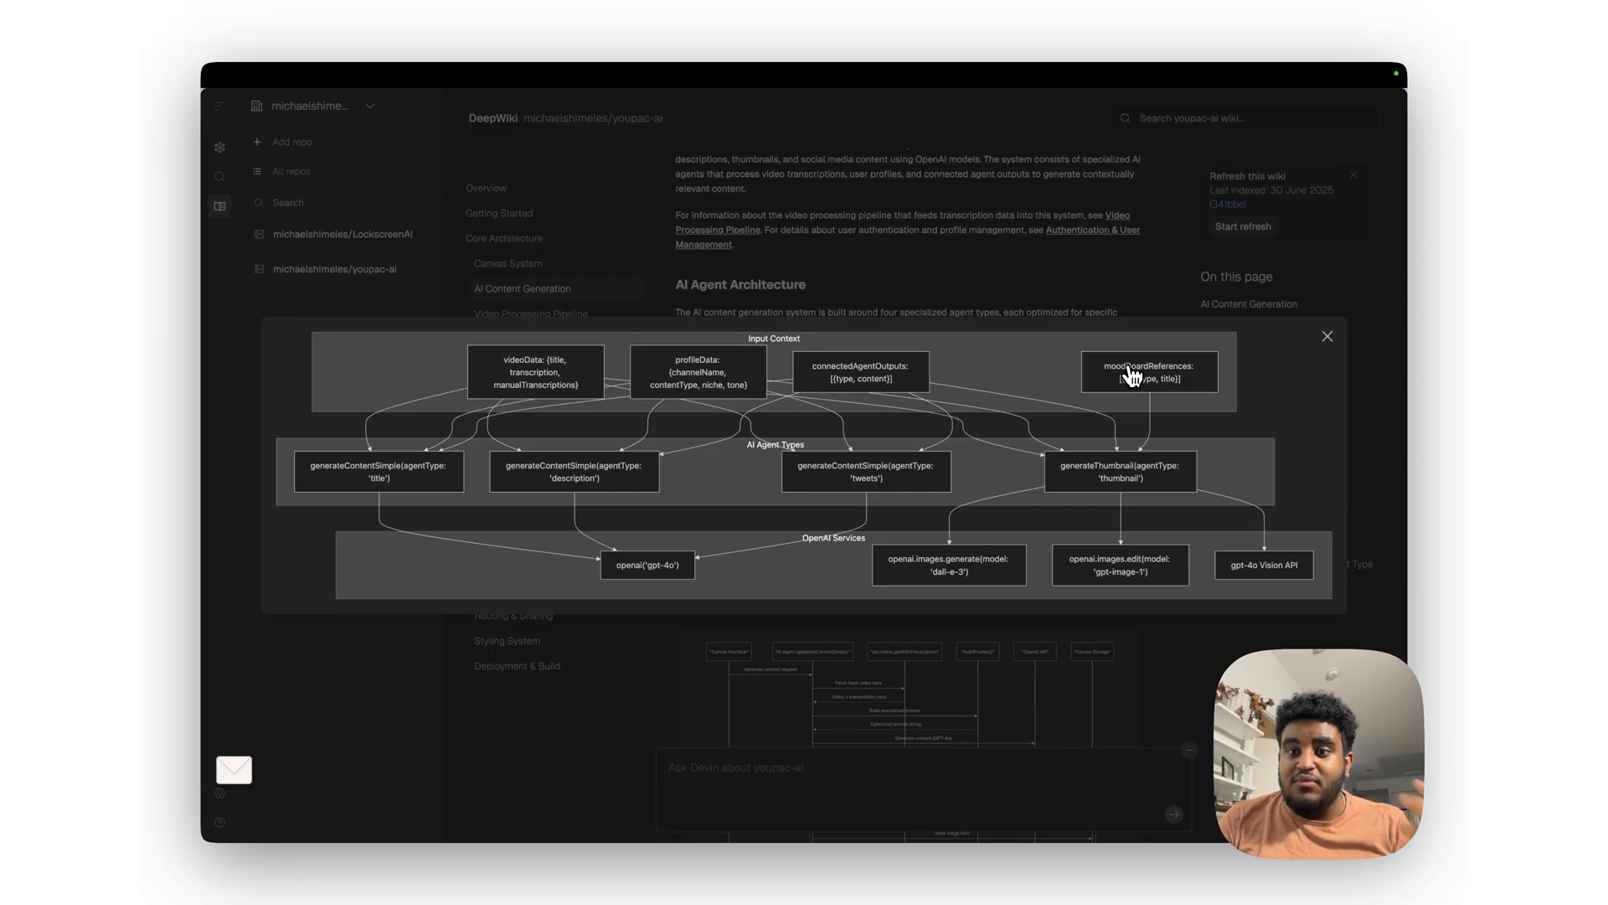
mouse_move(724, 468)
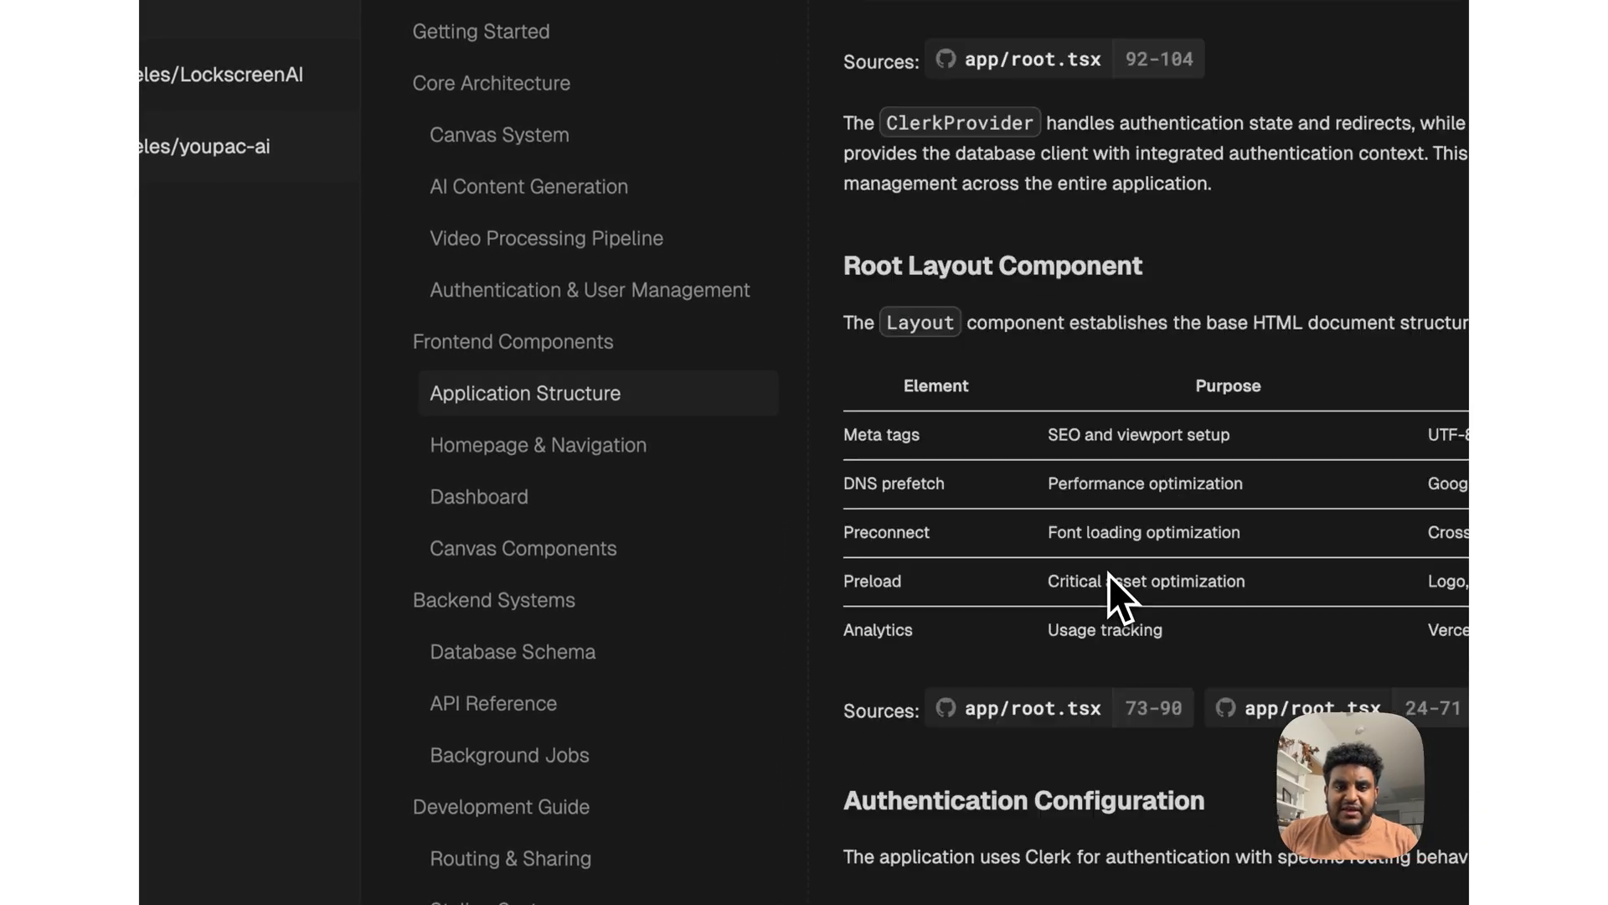
Step: Switch to the LockscreenAI repository's wiki from the left sidebar
left_click(477, 496)
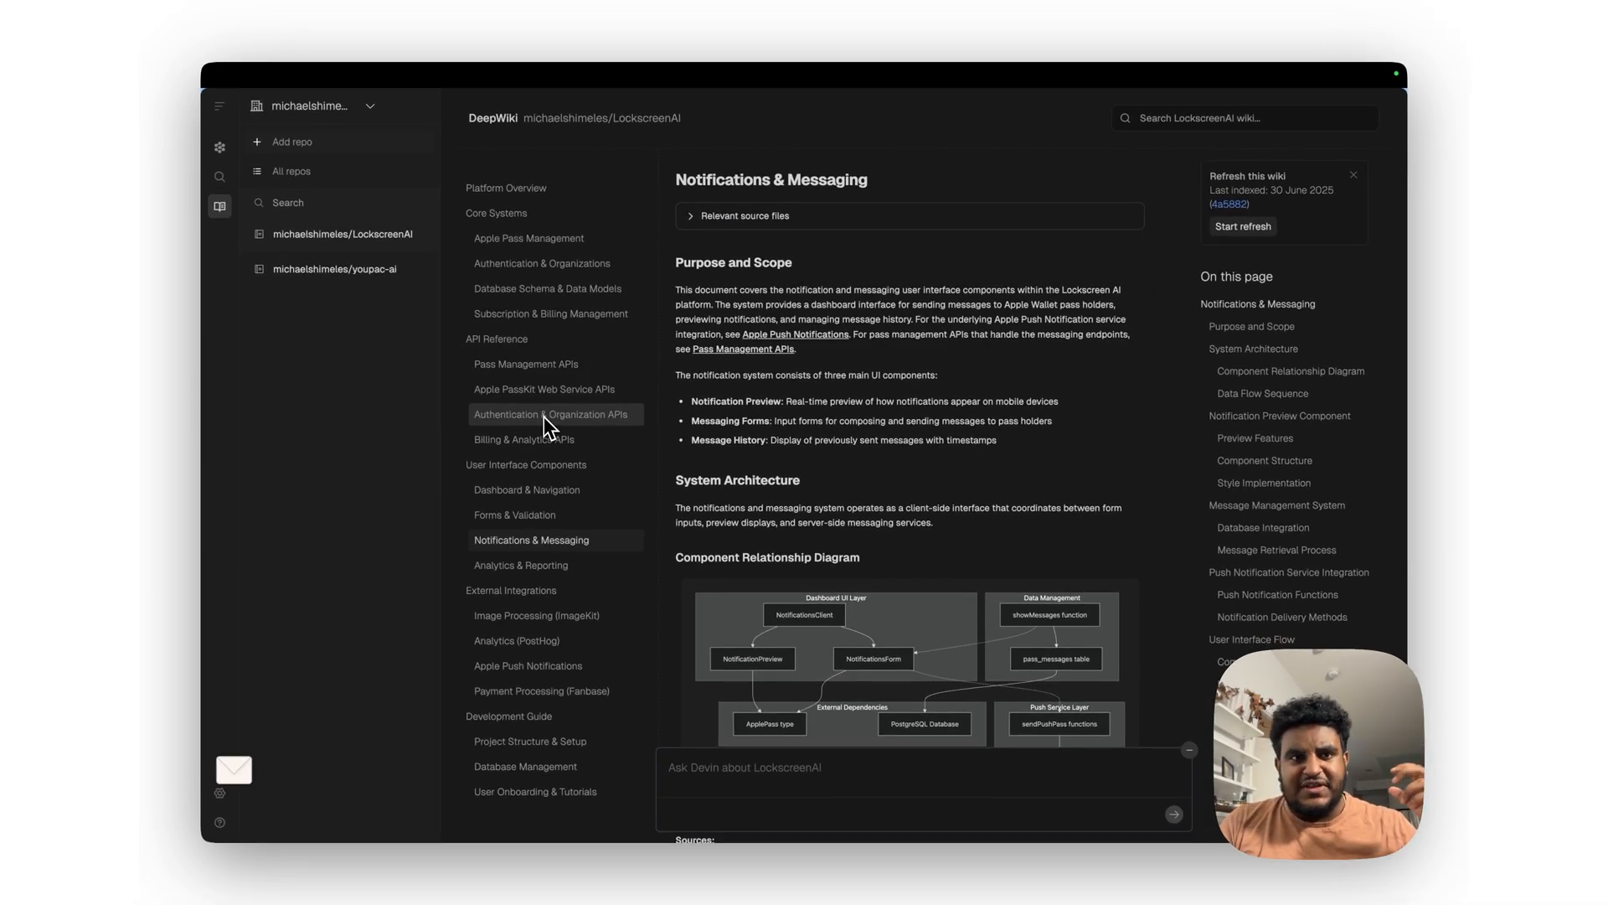
mouse_move(552, 464)
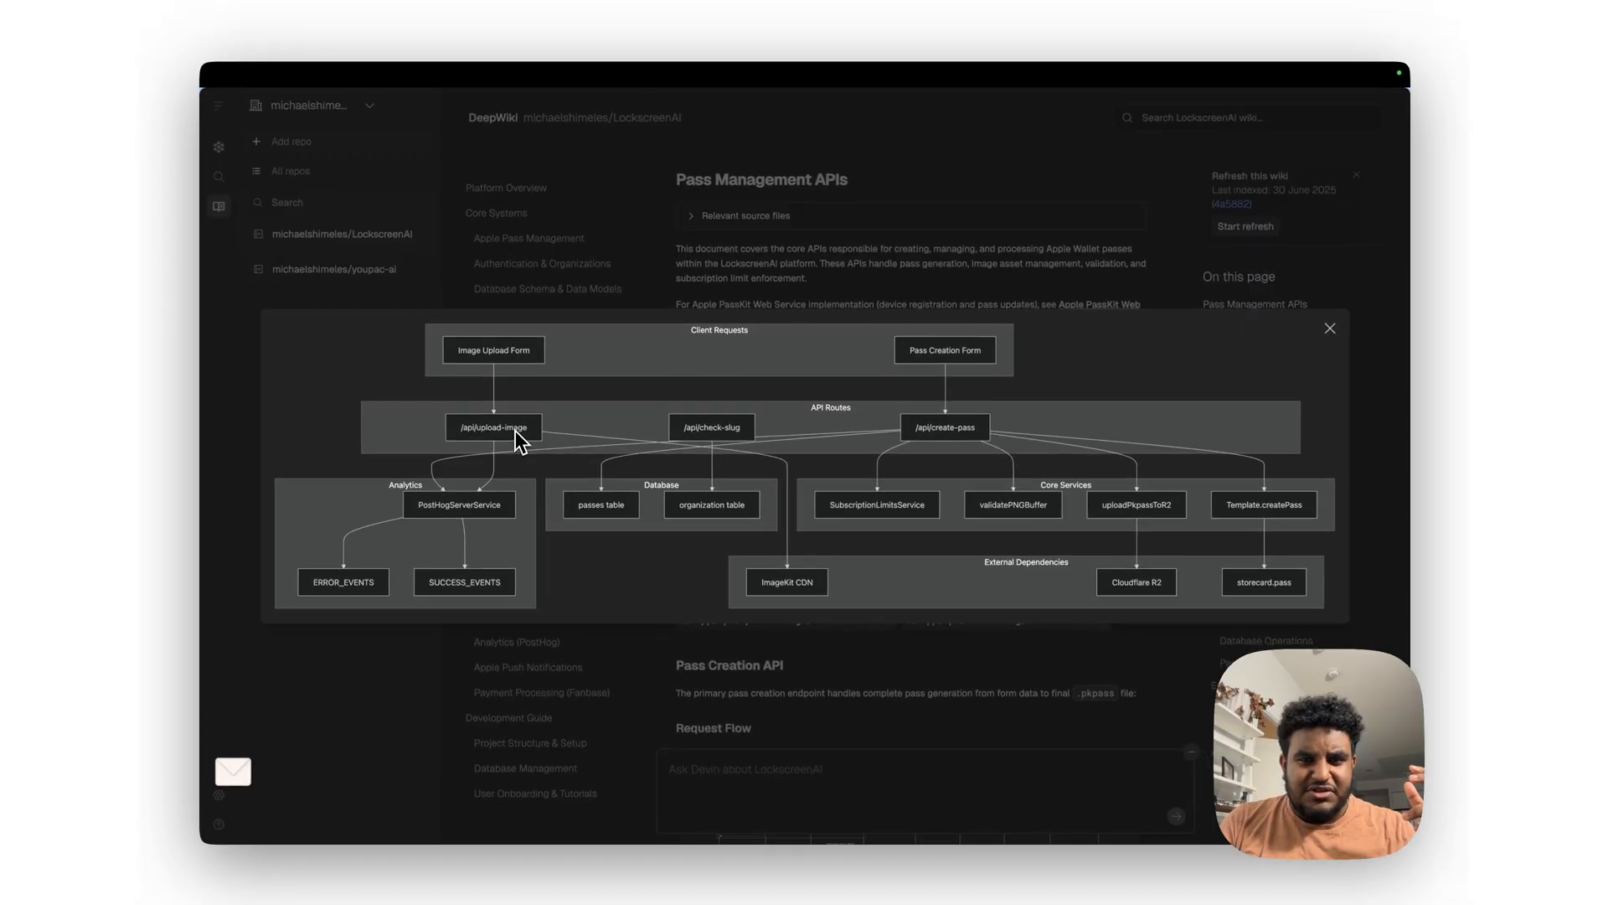
mouse_move(958, 456)
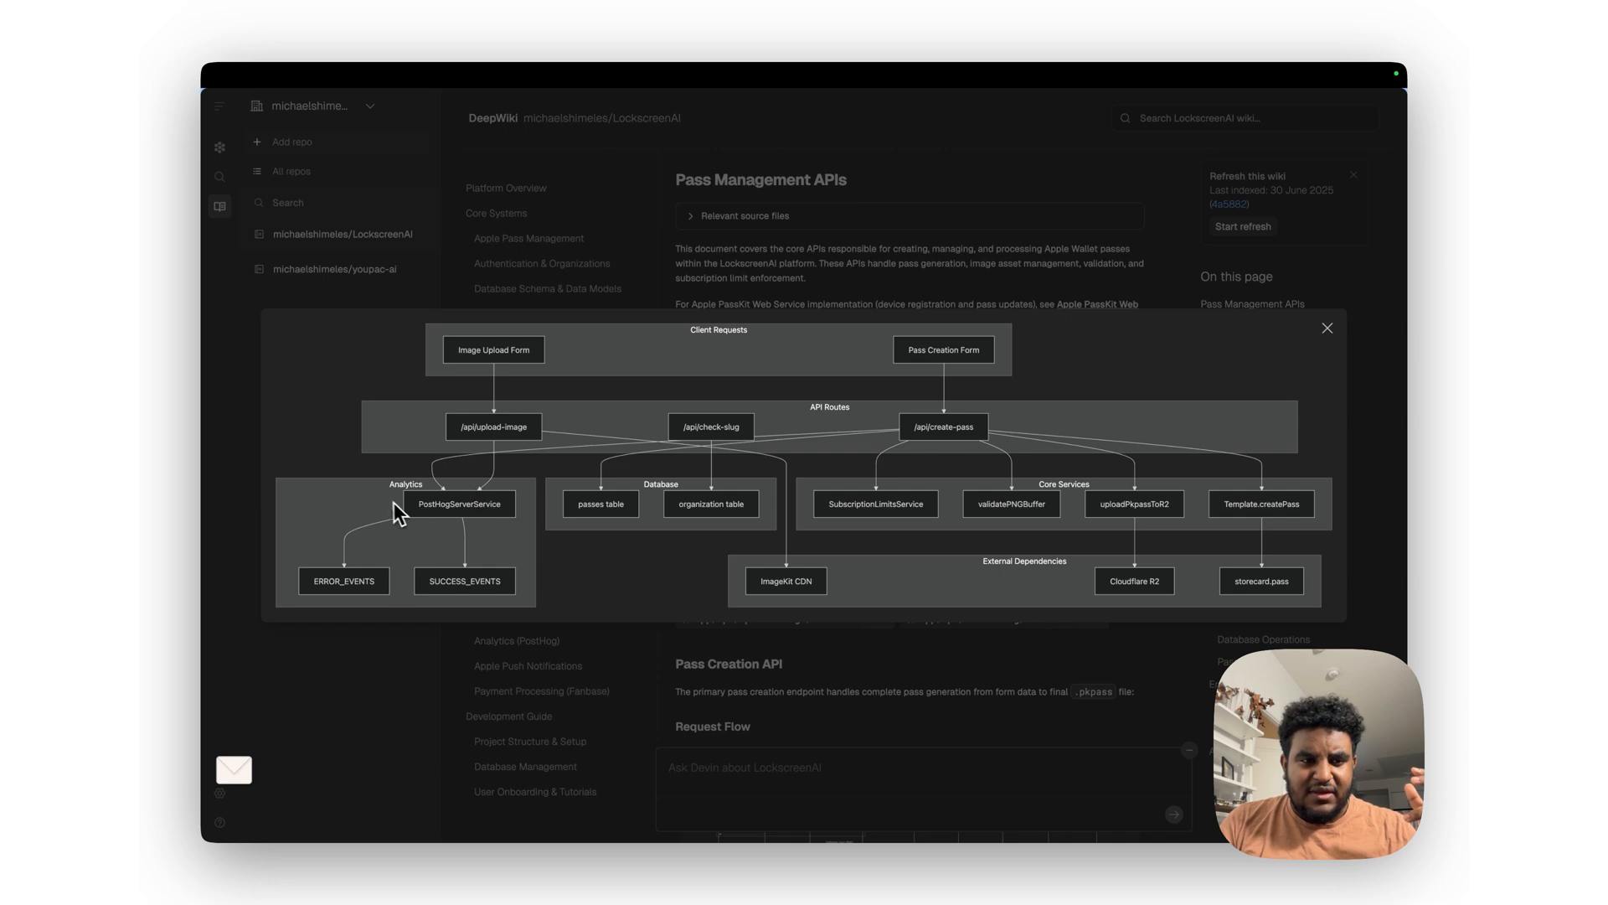
mouse_move(340, 605)
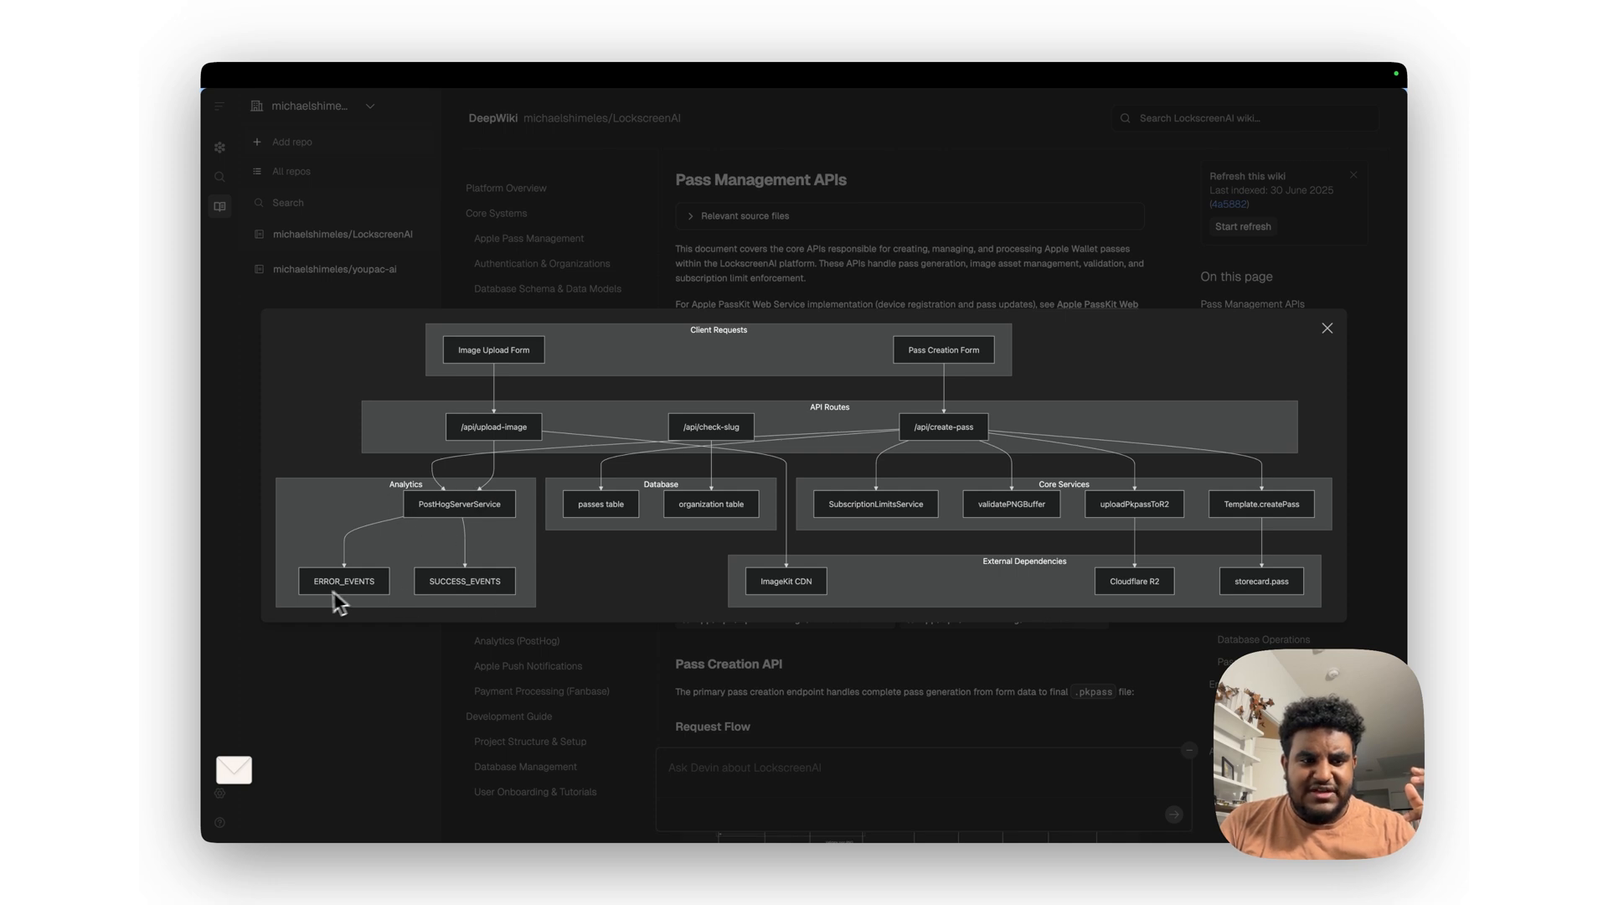
mouse_move(613, 526)
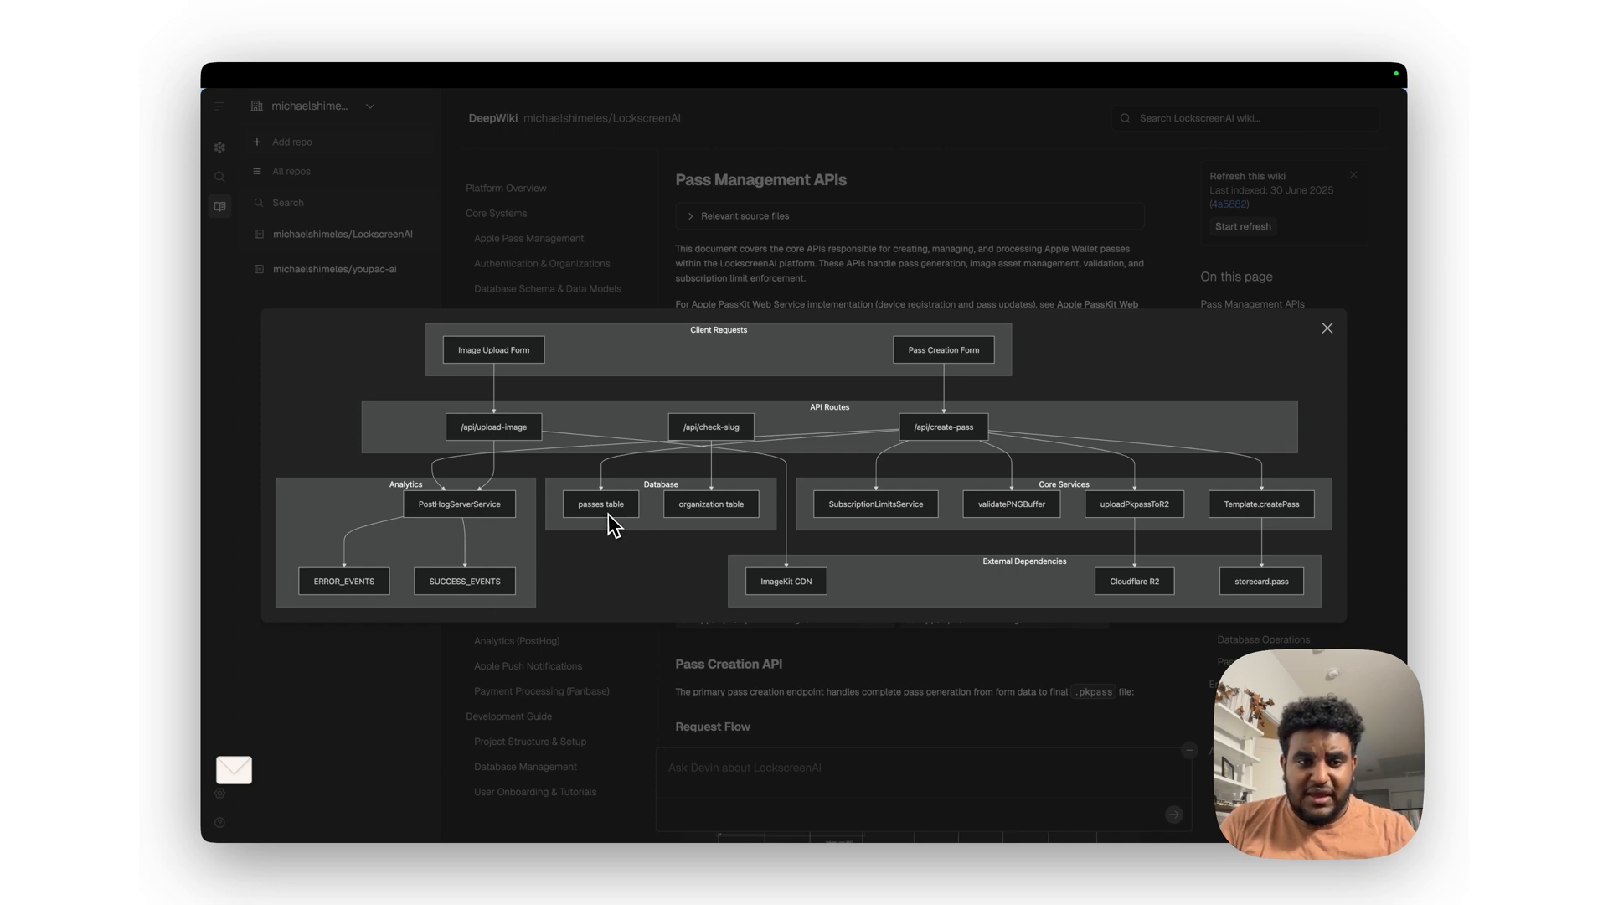
mouse_move(938, 527)
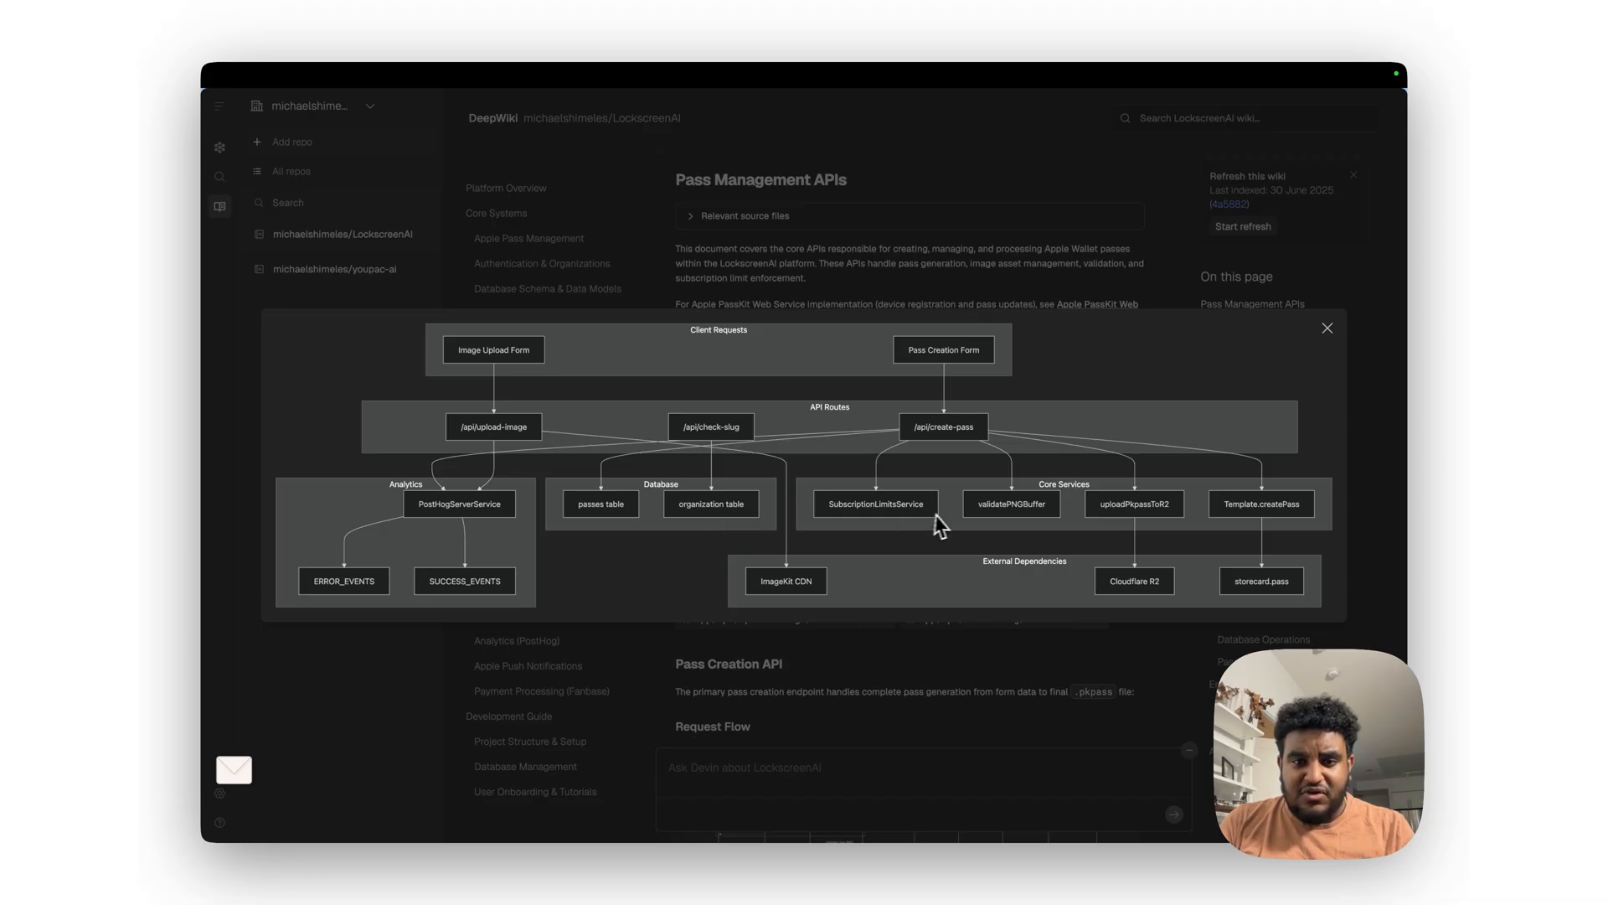
mouse_move(918, 519)
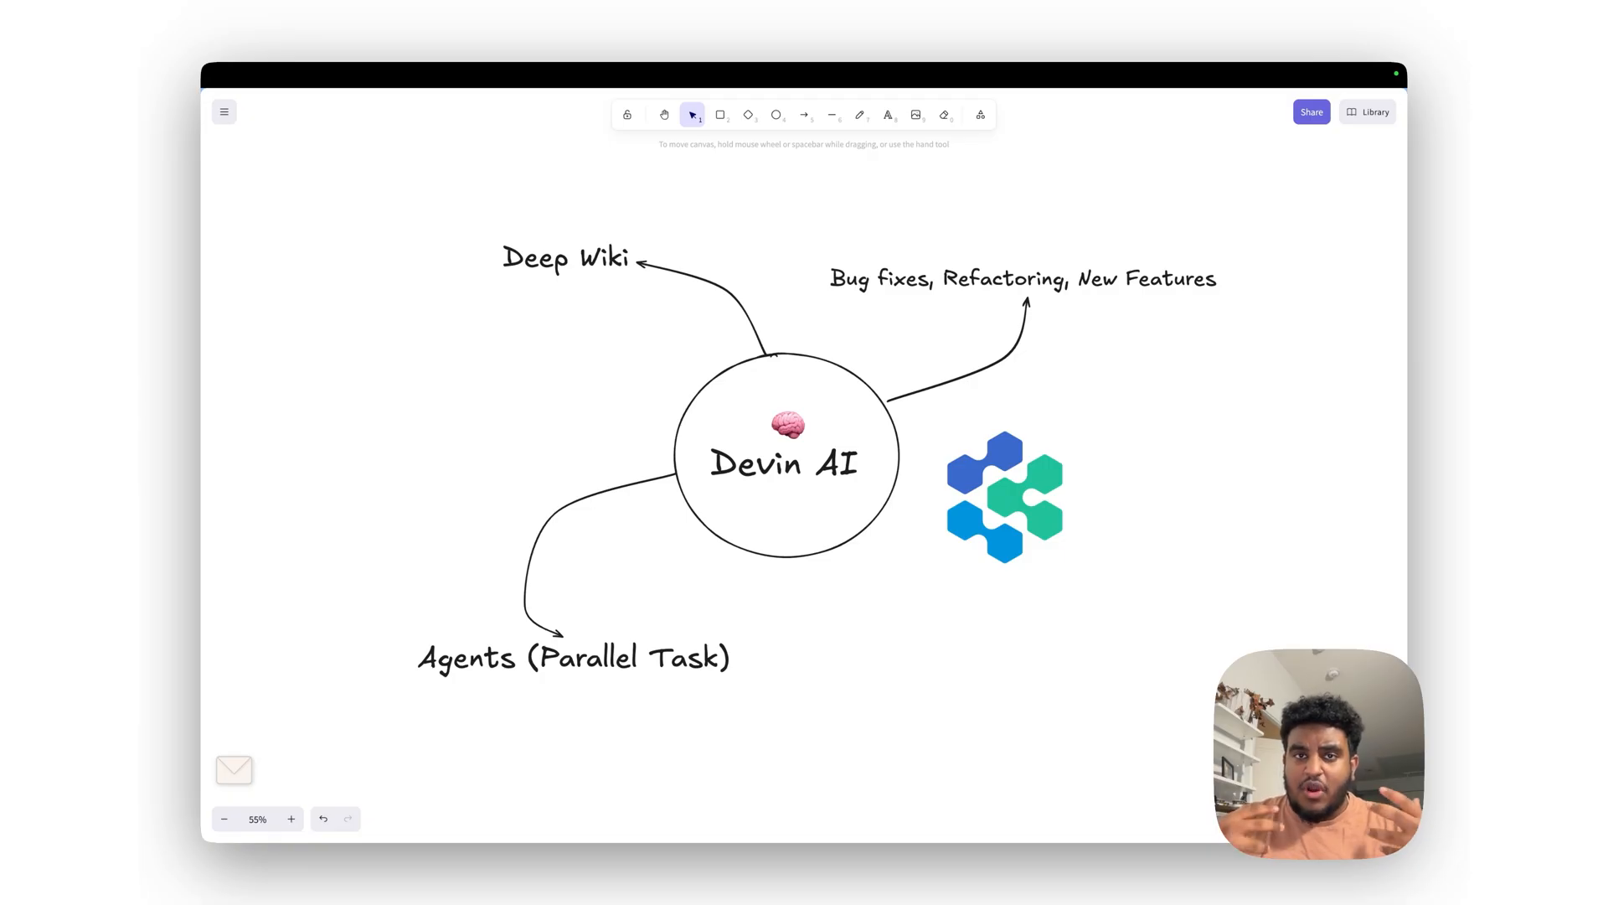
Step: Switch browser tabs to the 'feat: Migrate from Fanbase to Polar payments' GitHub PR
left_click(264, 105)
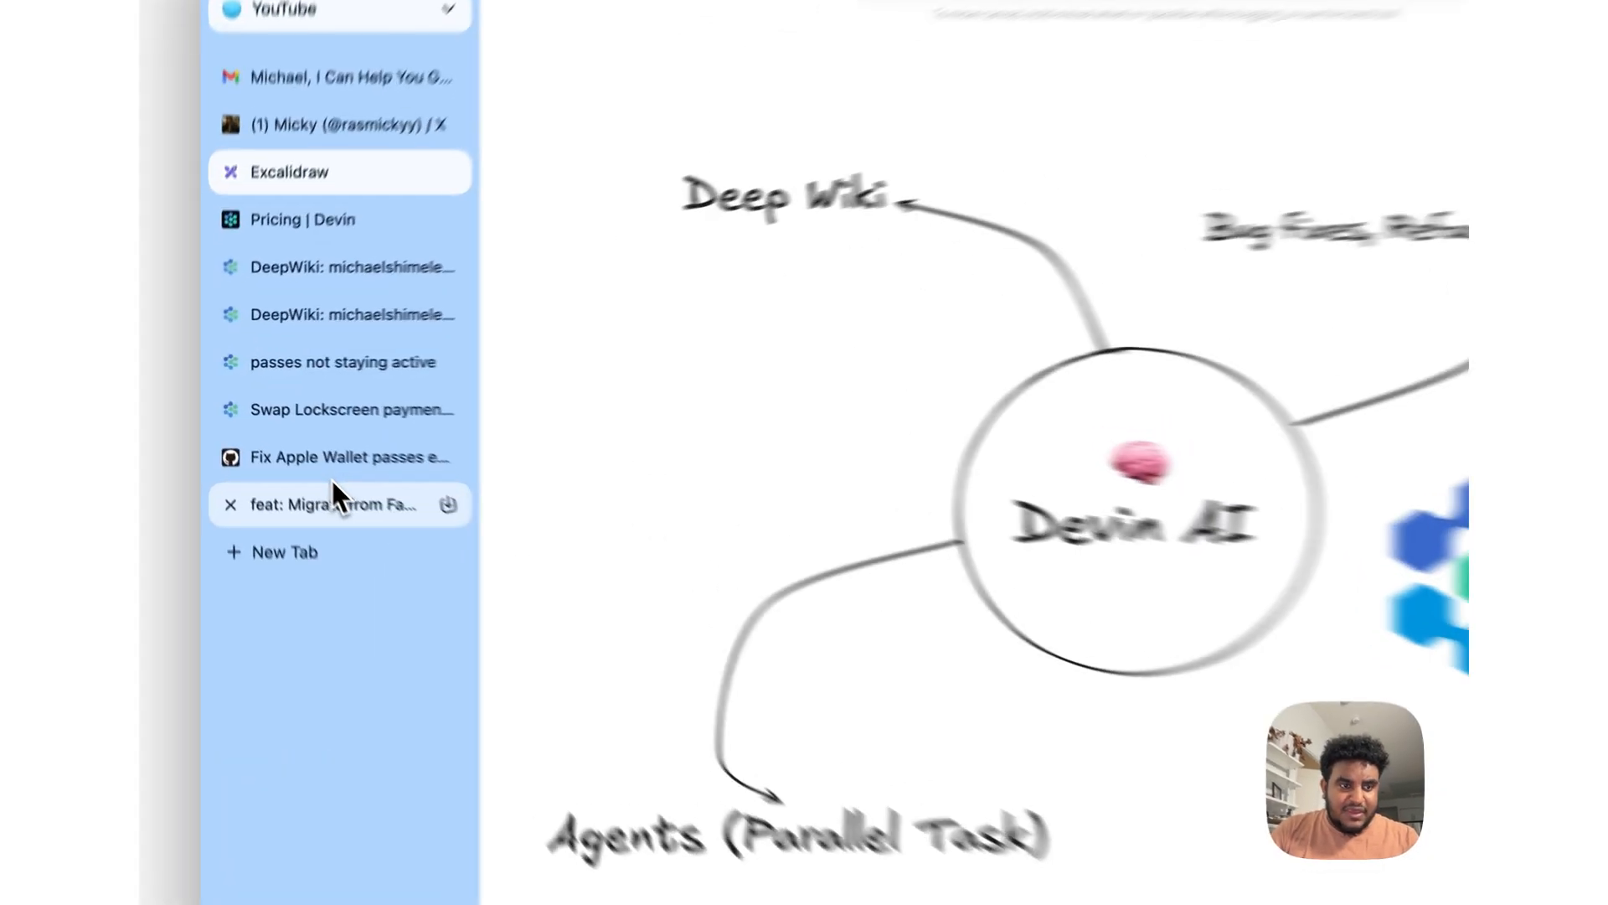
left_click(328, 504)
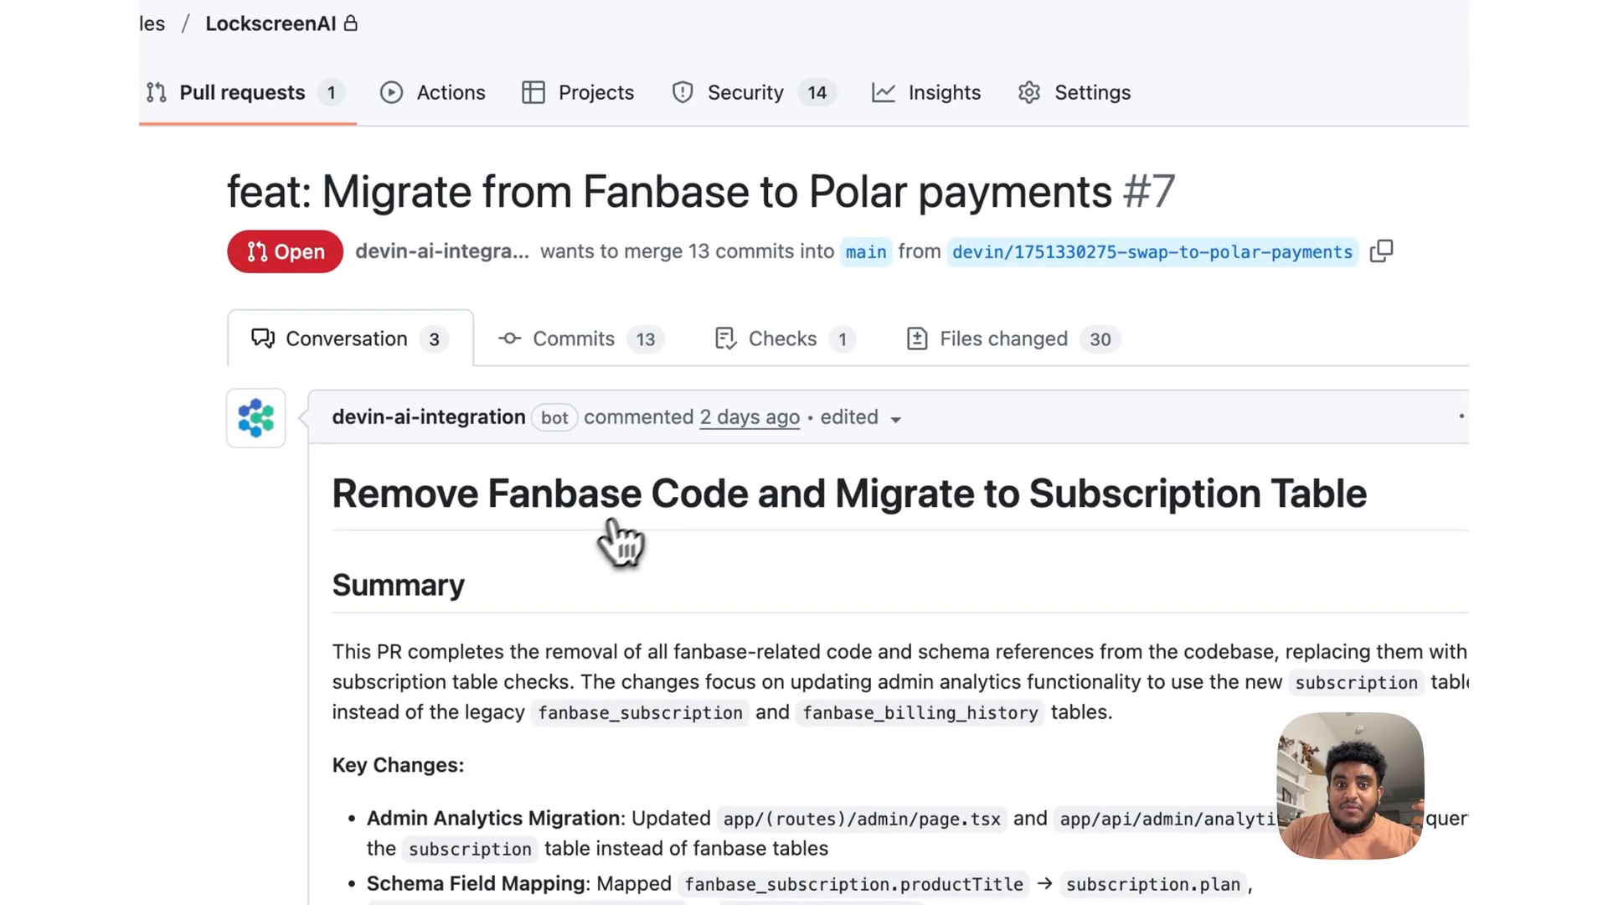
Step: Review the files changed in PR #7, then return to its conversation summary
left_click(1004, 339)
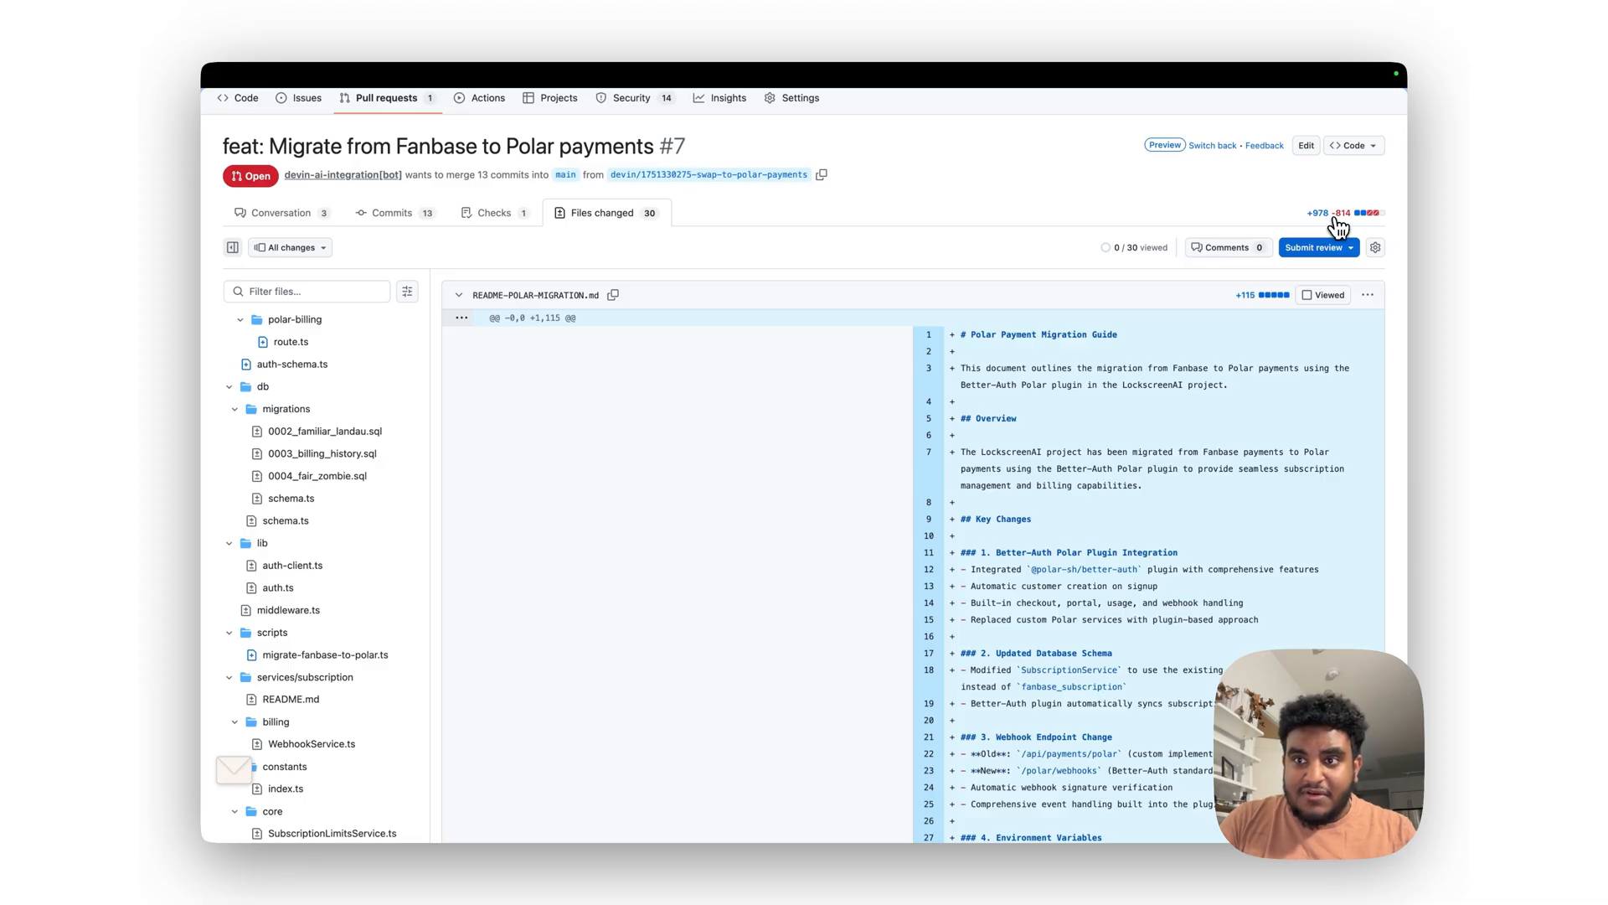
scroll("down", 3)
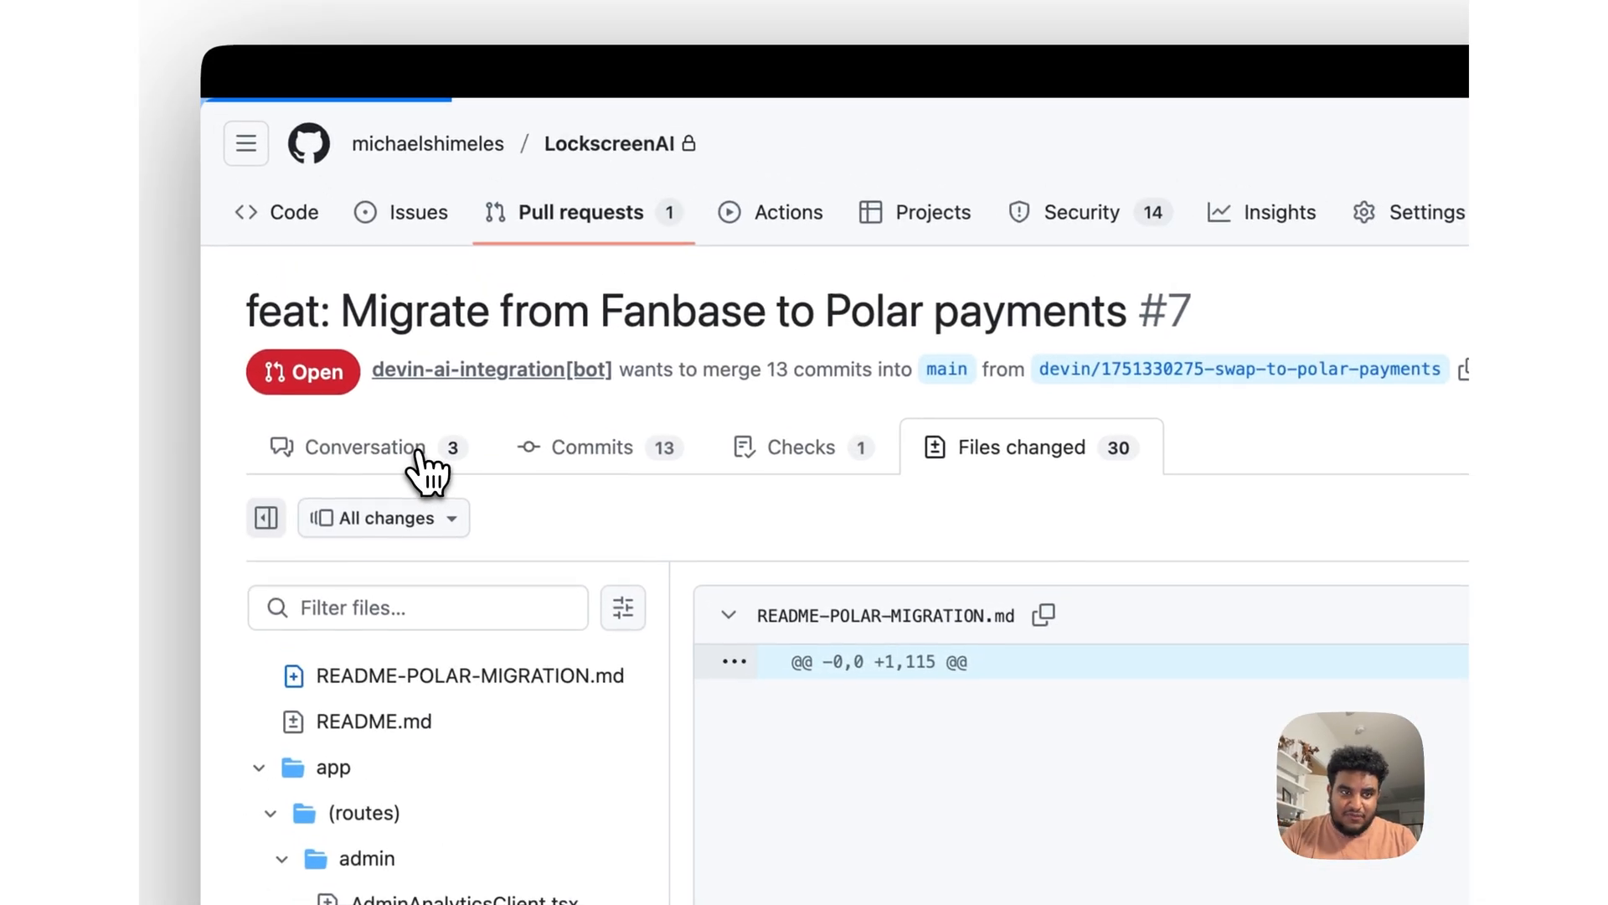
left_click(363, 445)
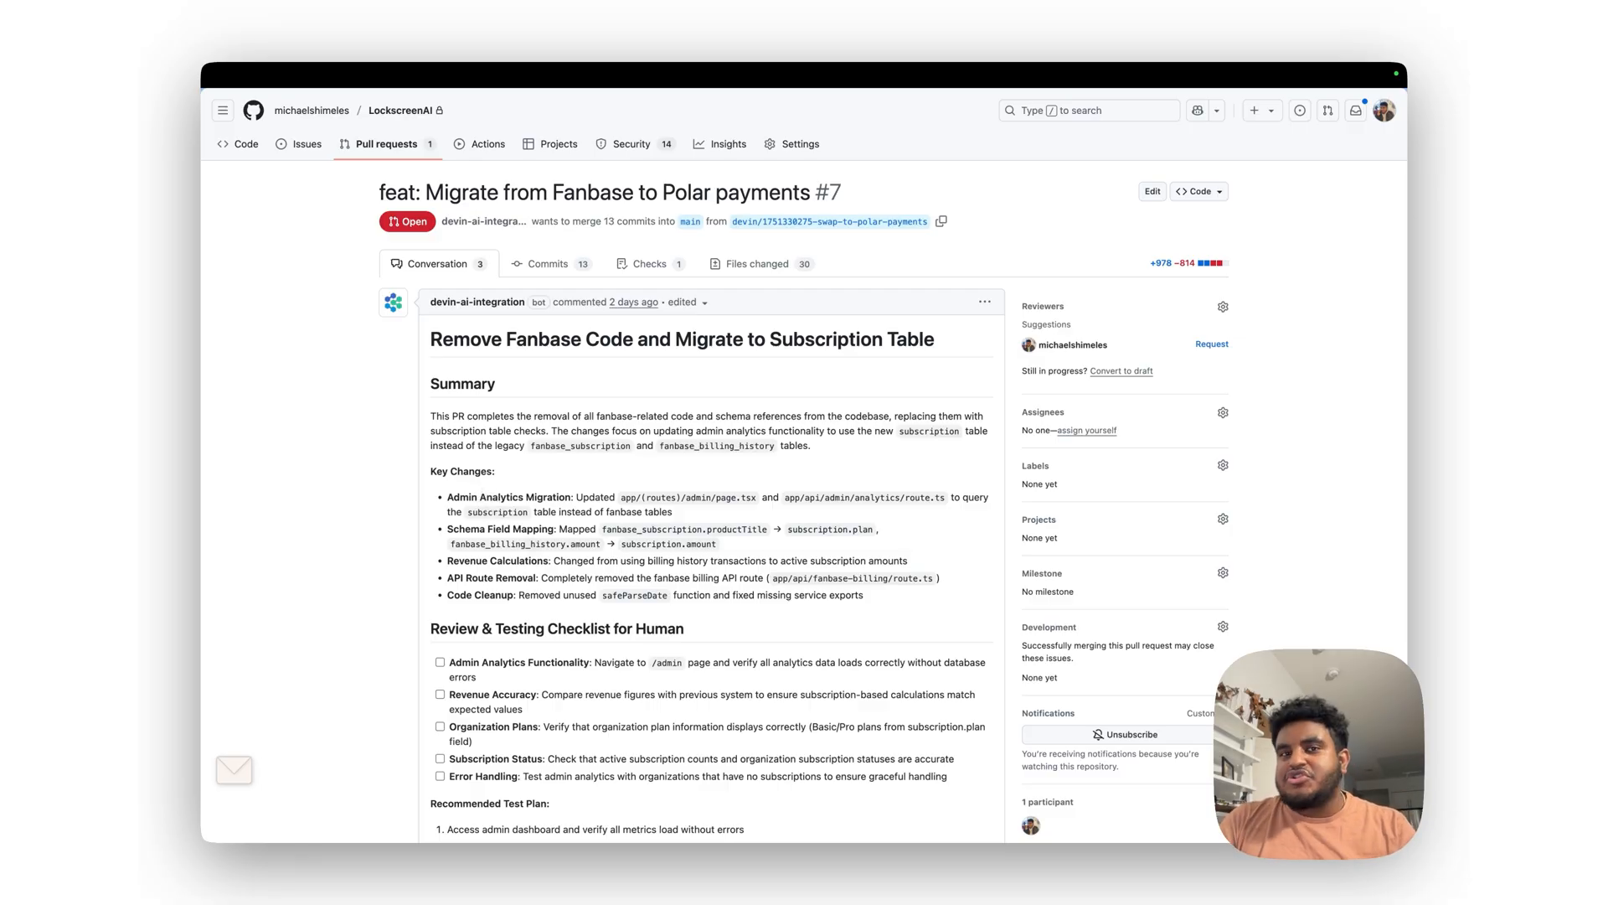
Step: Read through the PR description: summary, testing checklist, diagram and notes
scroll("down", 3)
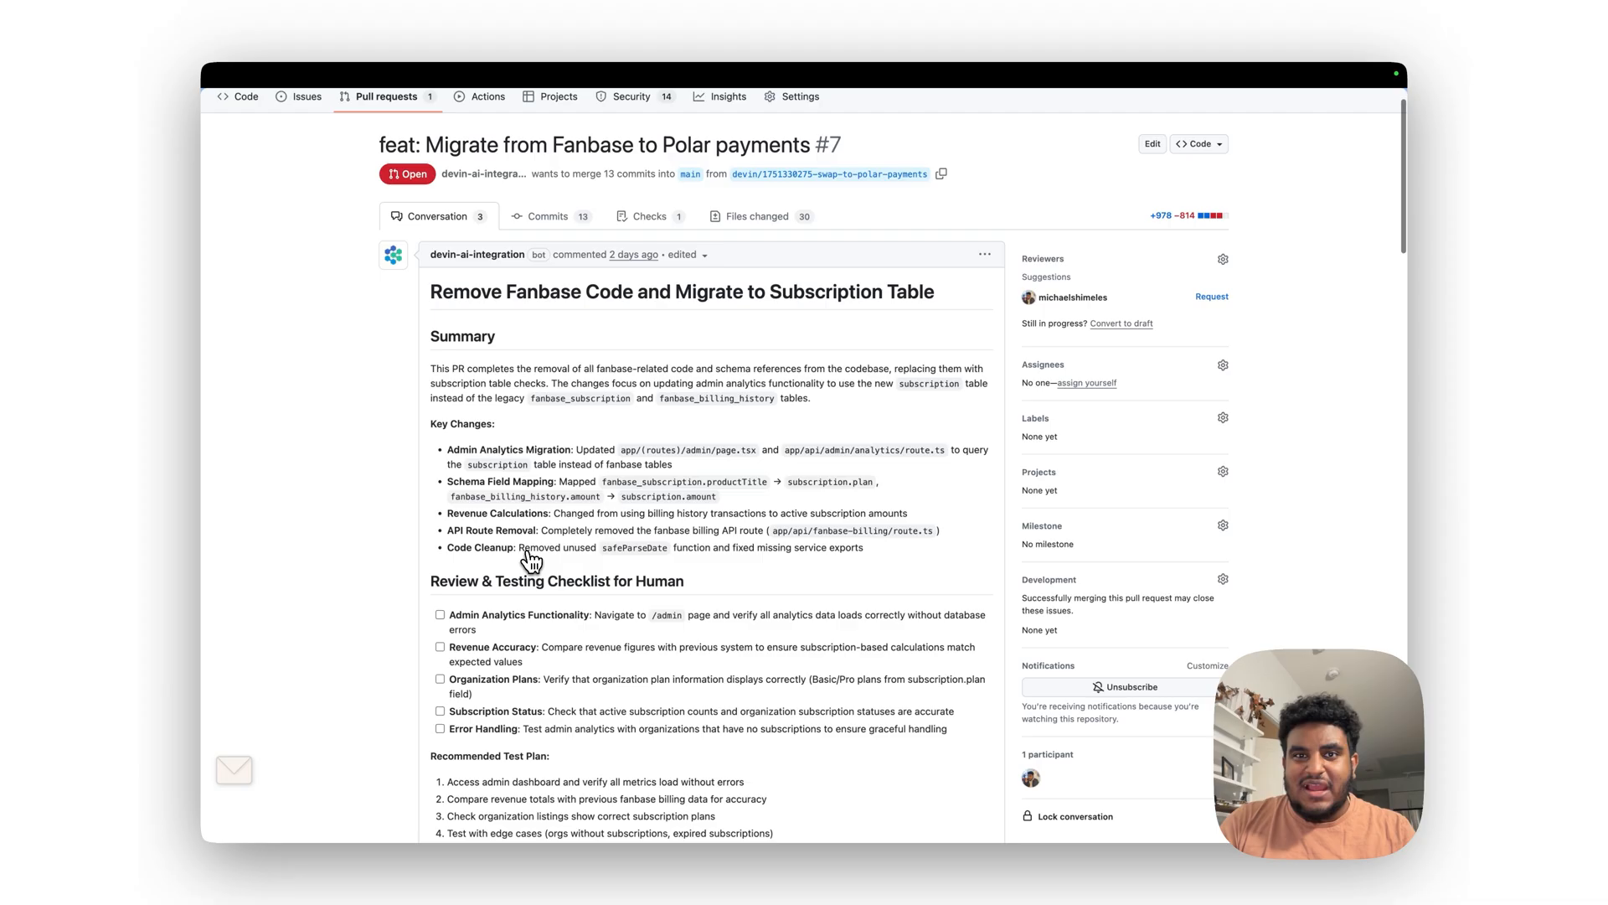
scroll("down", 3)
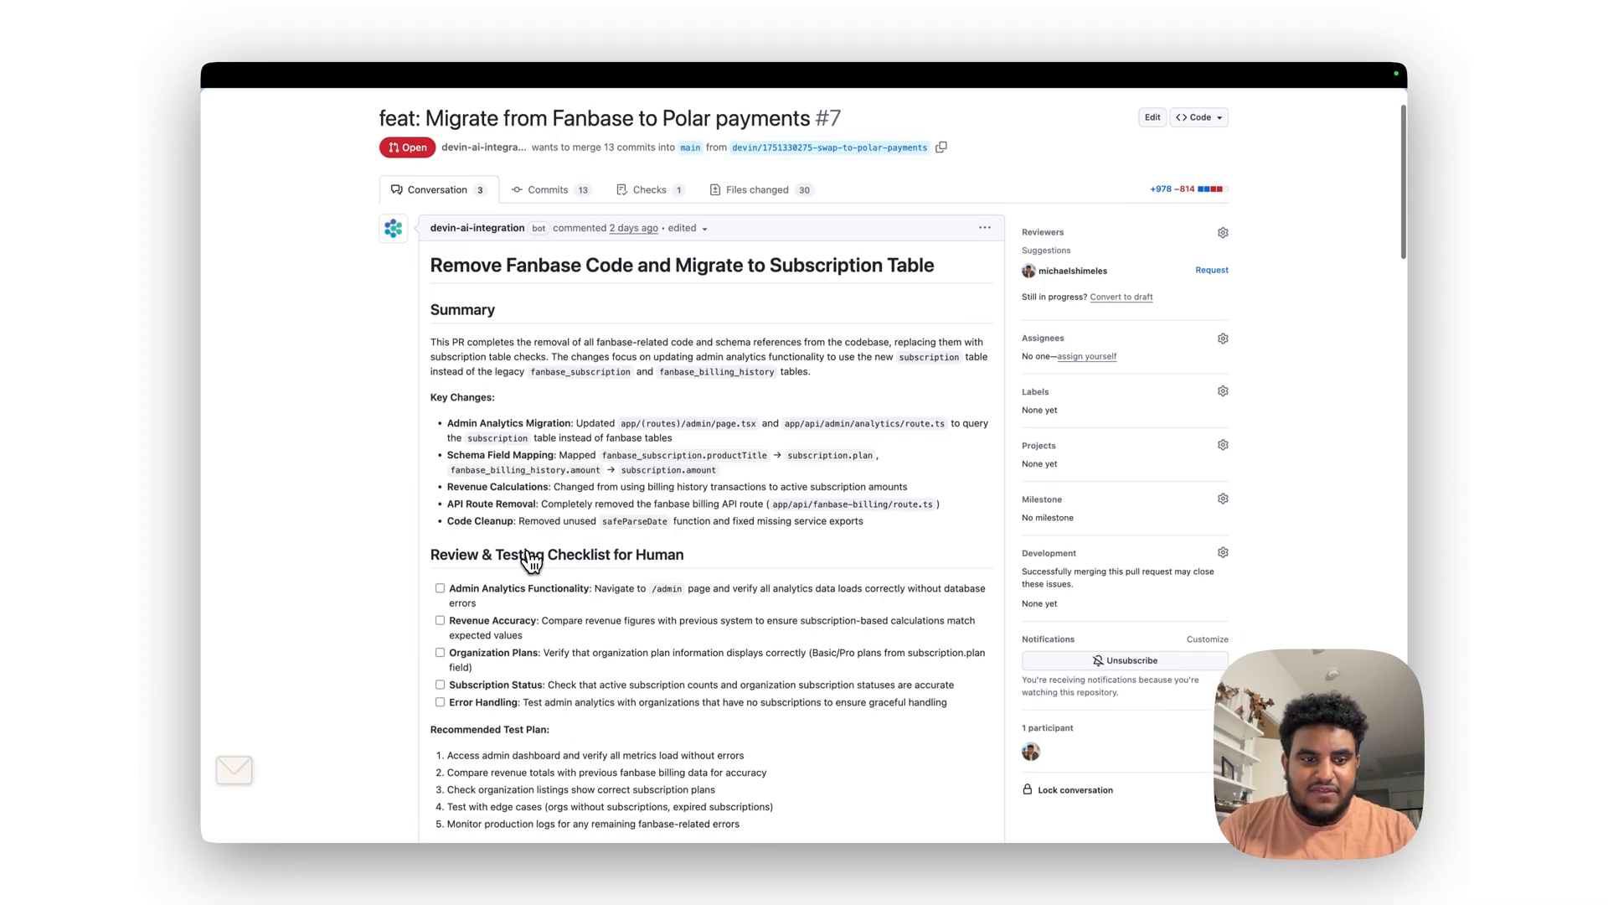
scroll("down", 3)
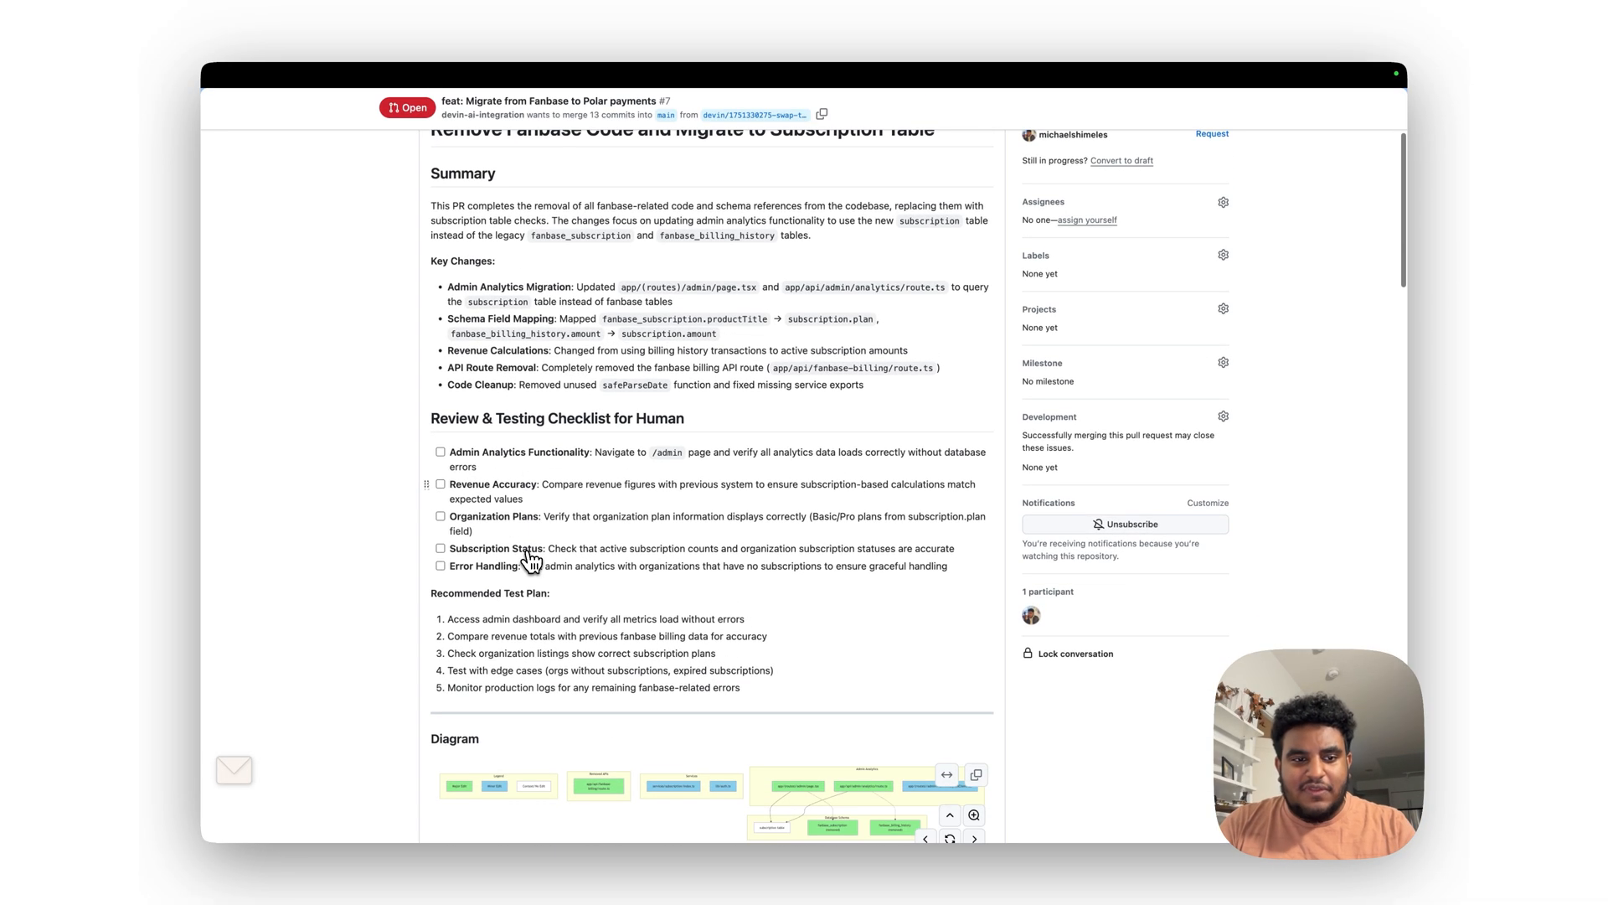
scroll("down", 3)
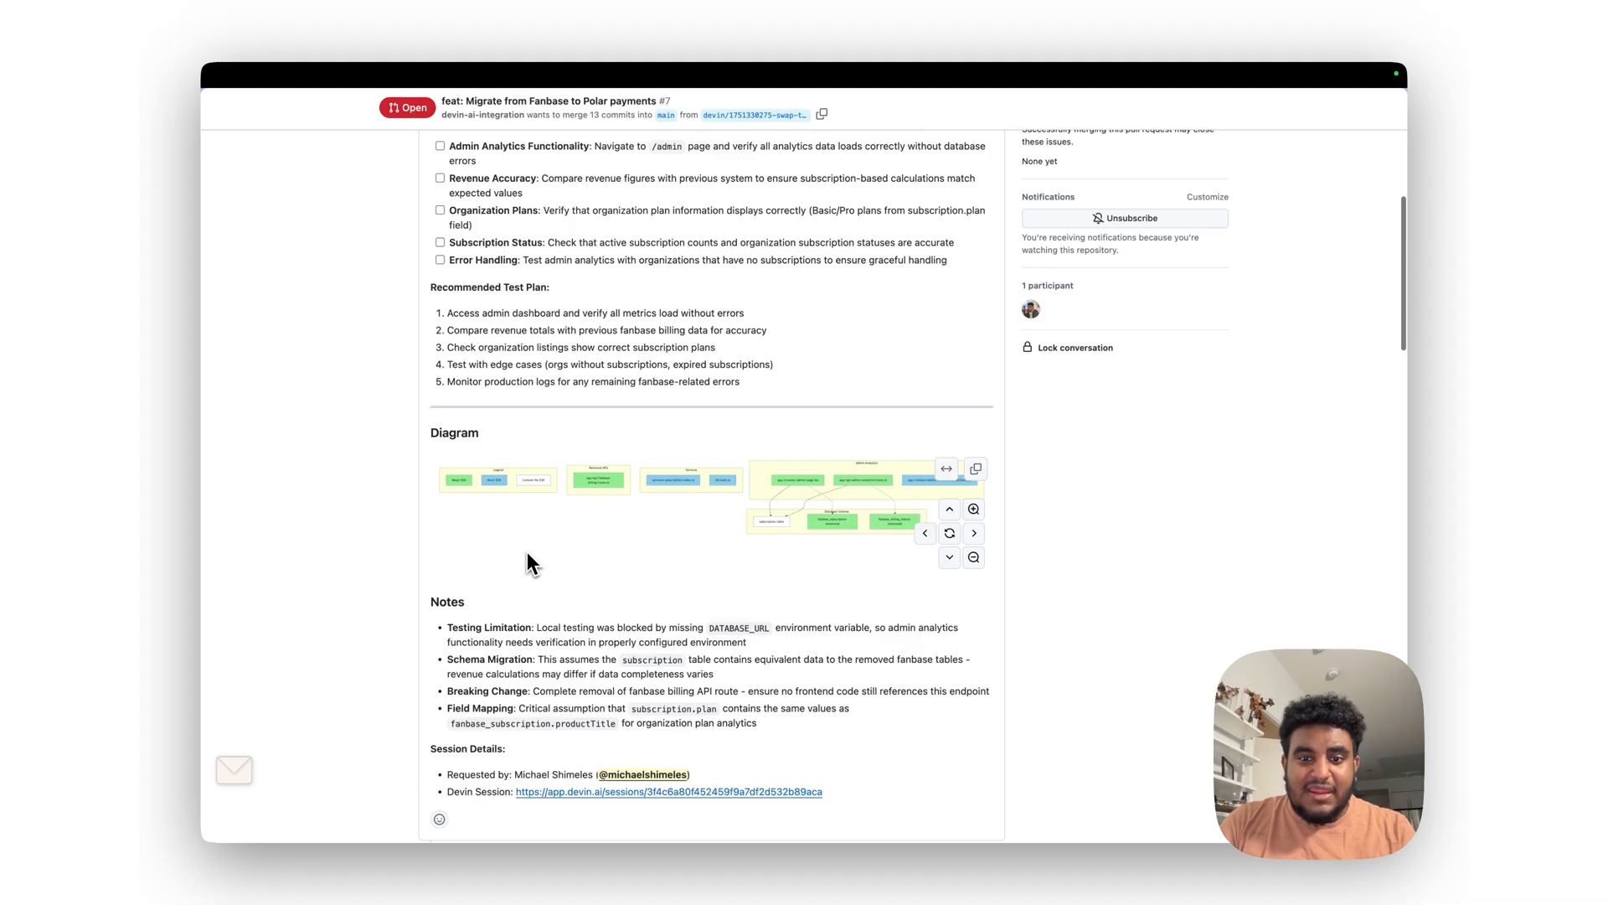
scroll("down", 3)
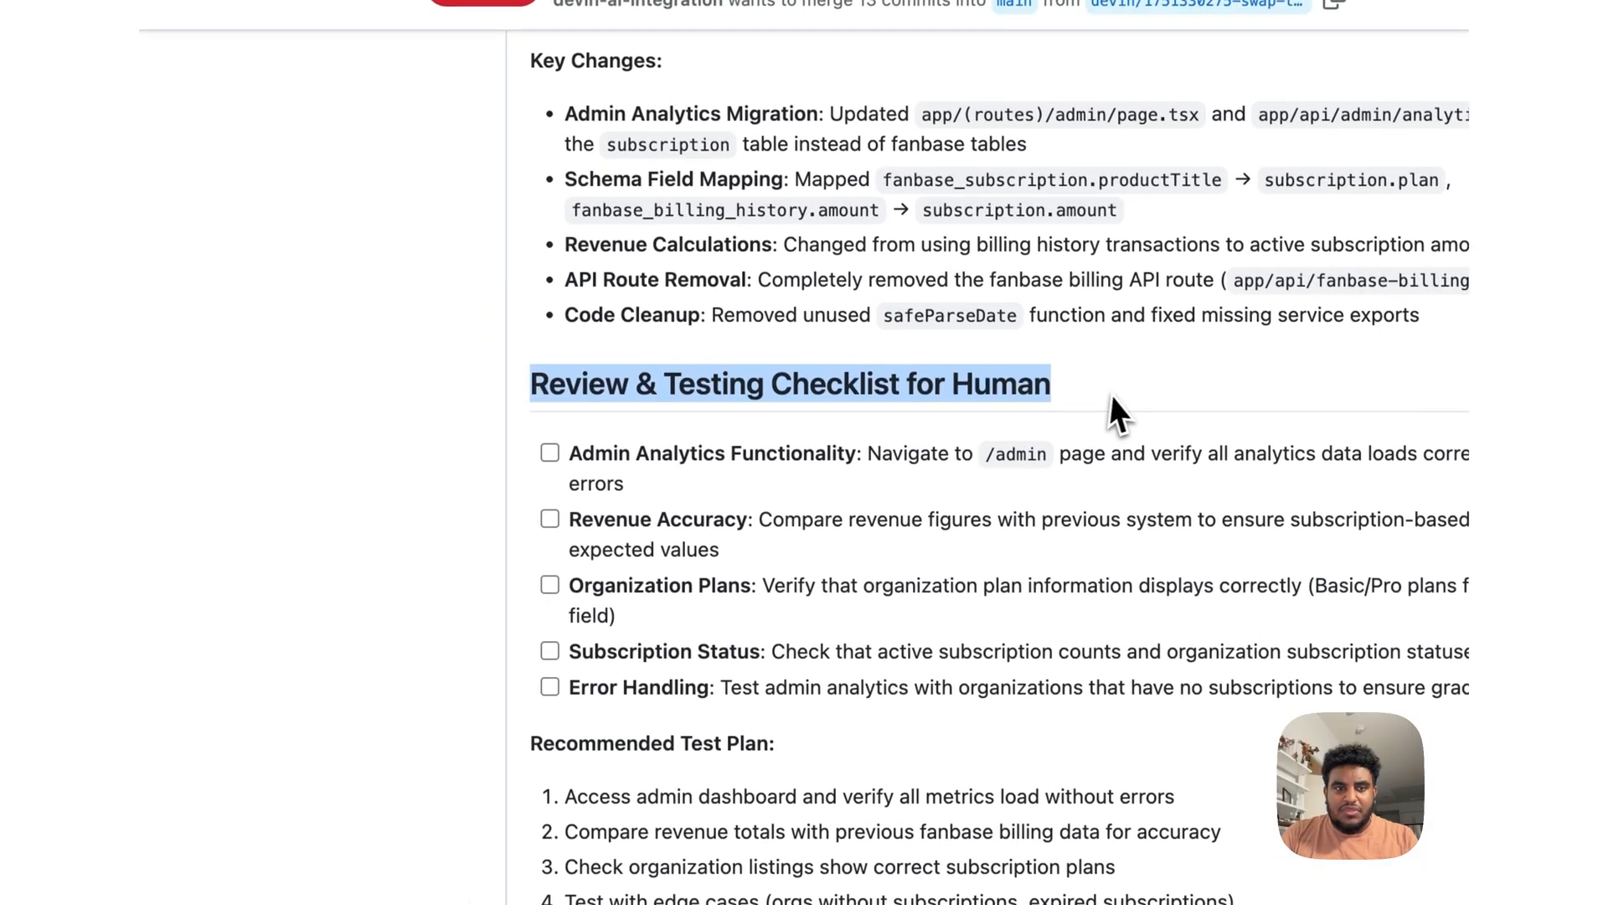
scroll("down", 3)
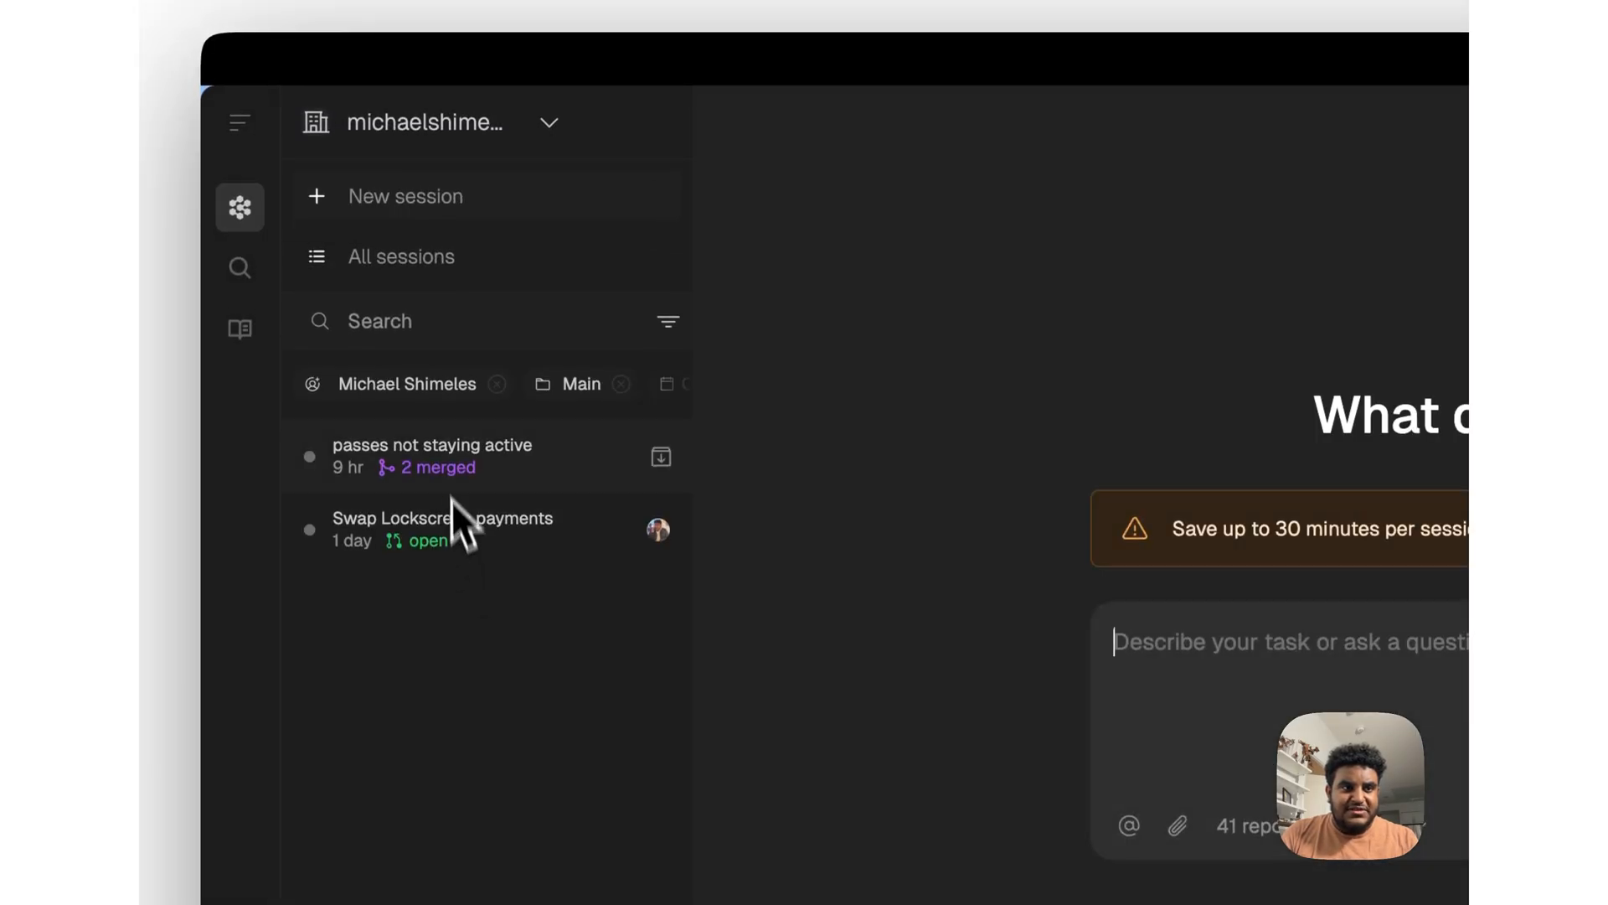
Step: Open the Swap Lockscreen payments session and read its full Suggested Plan panel
left_click(442, 529)
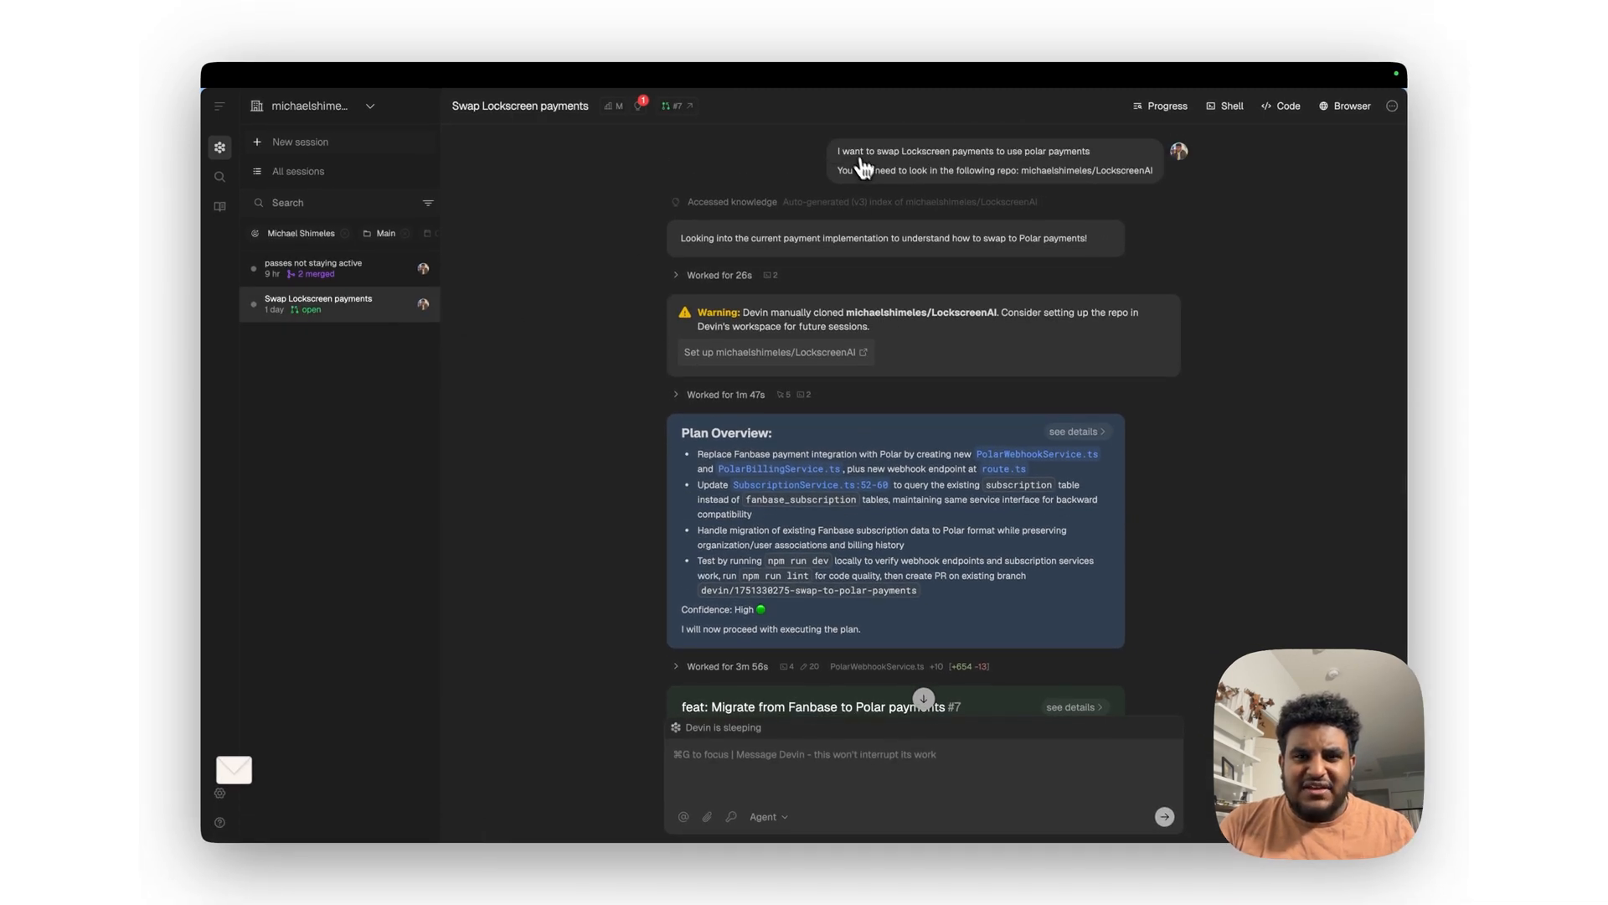
mouse_move(877, 193)
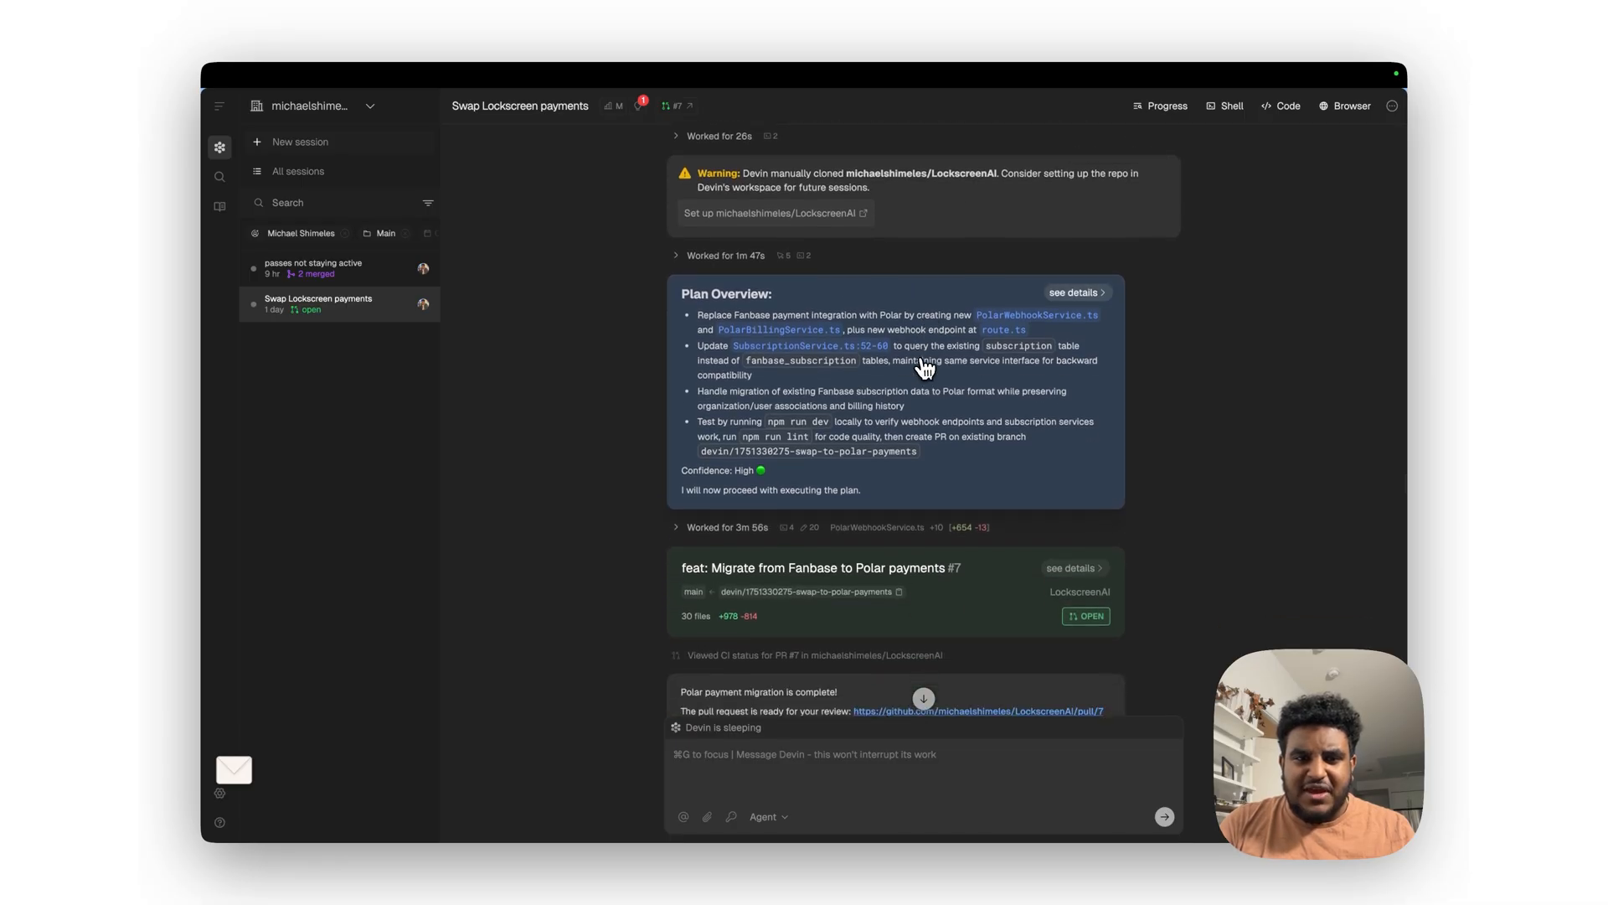
left_click(1075, 291)
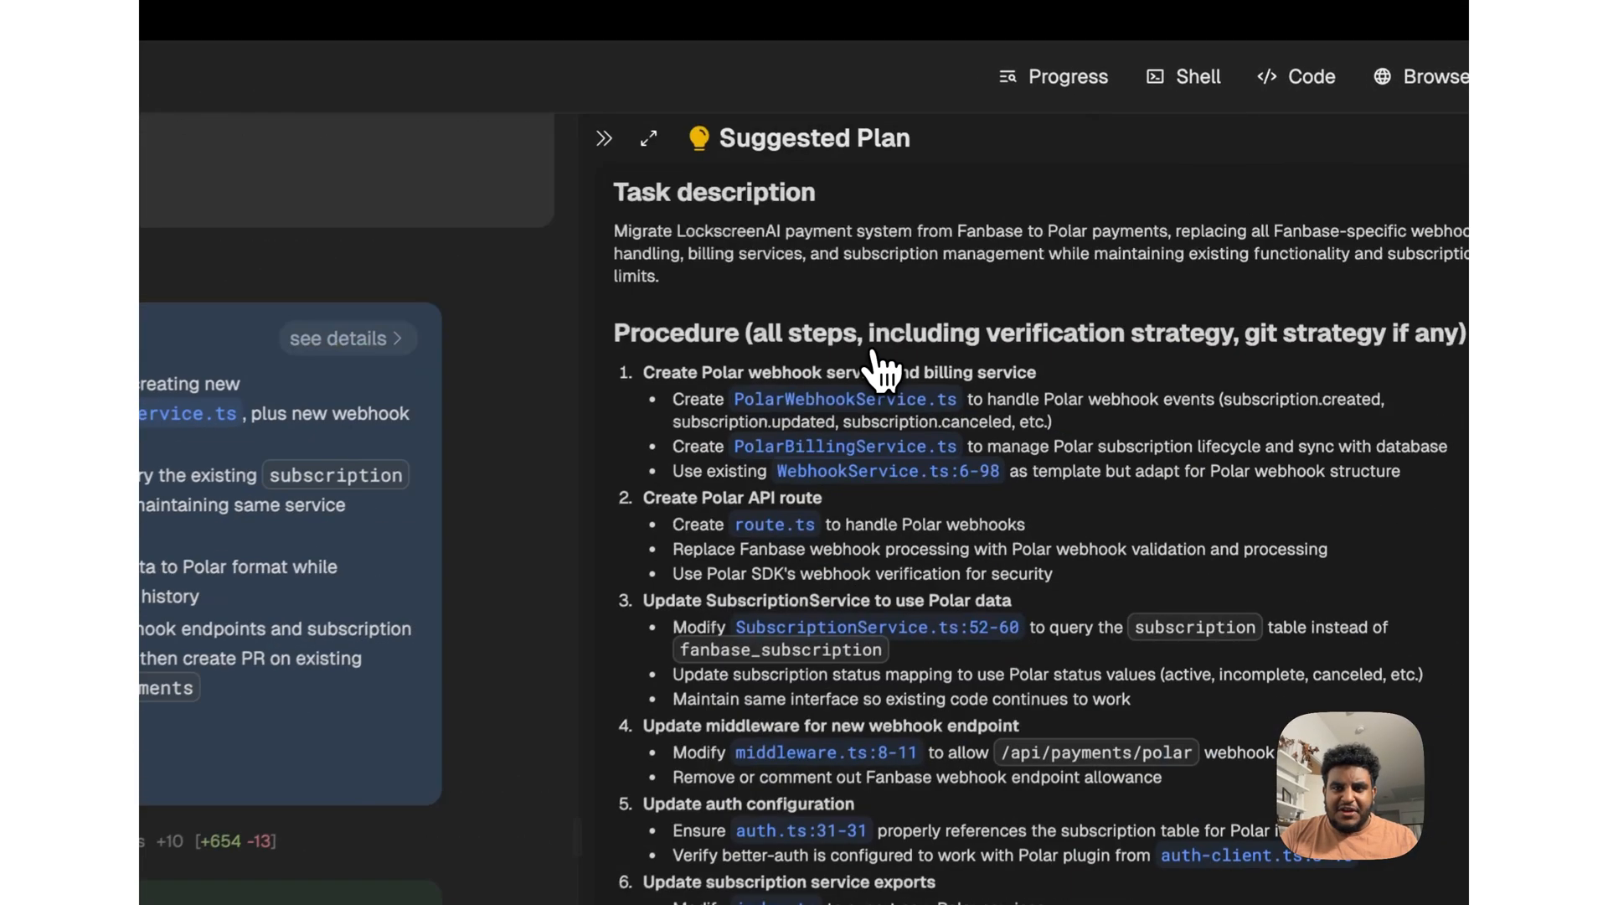
scroll("down", 3)
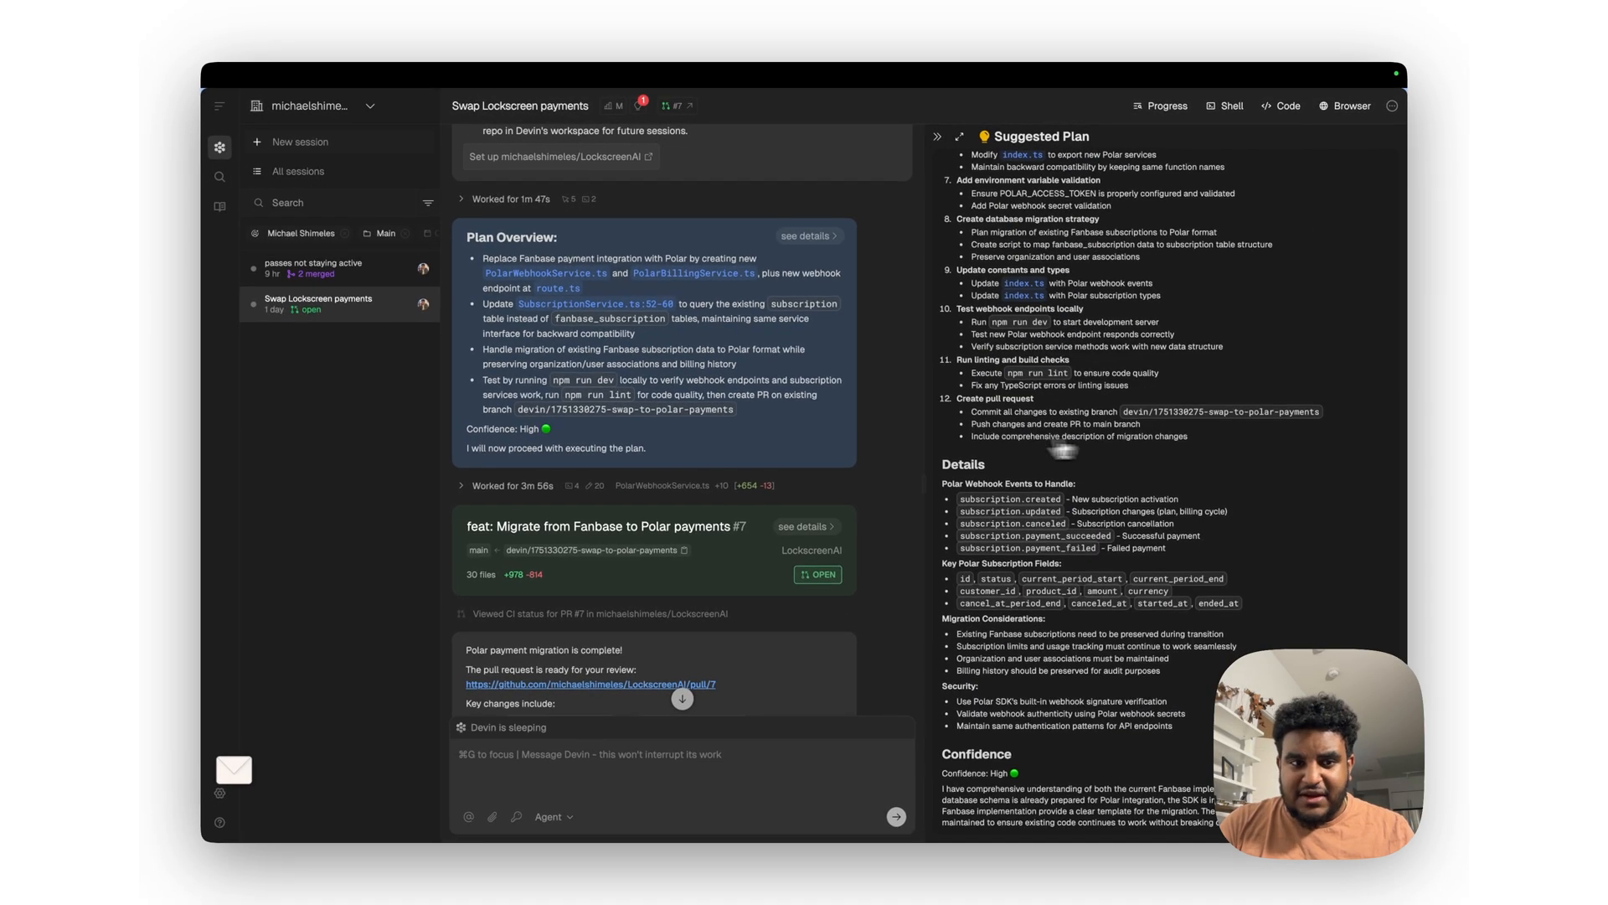
scroll("down", 3)
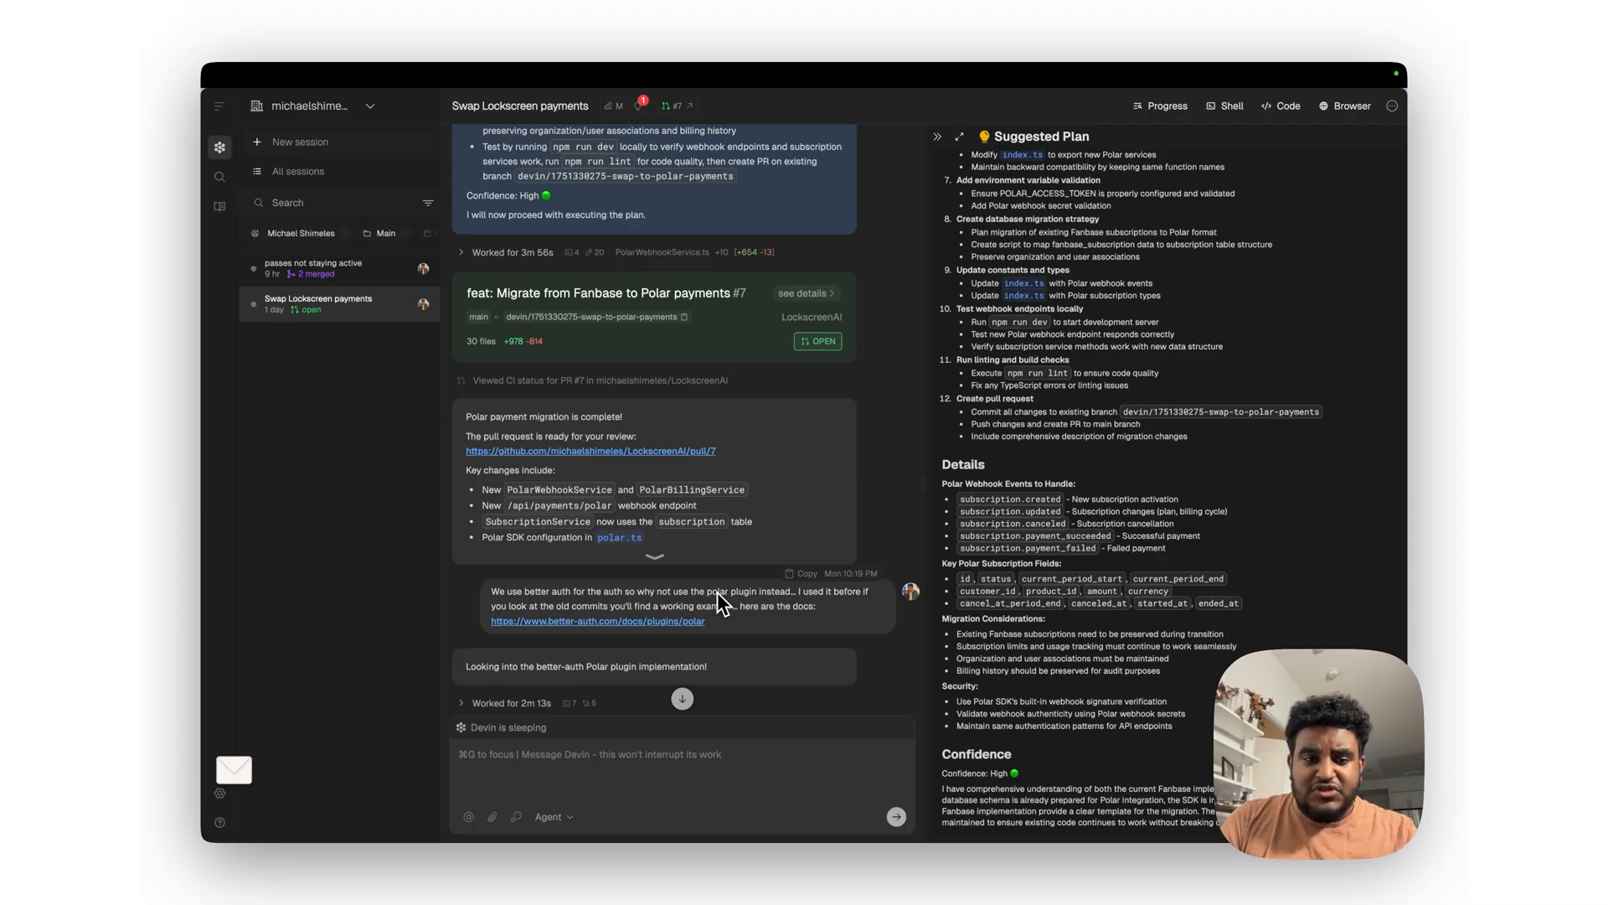
scroll("down", 3)
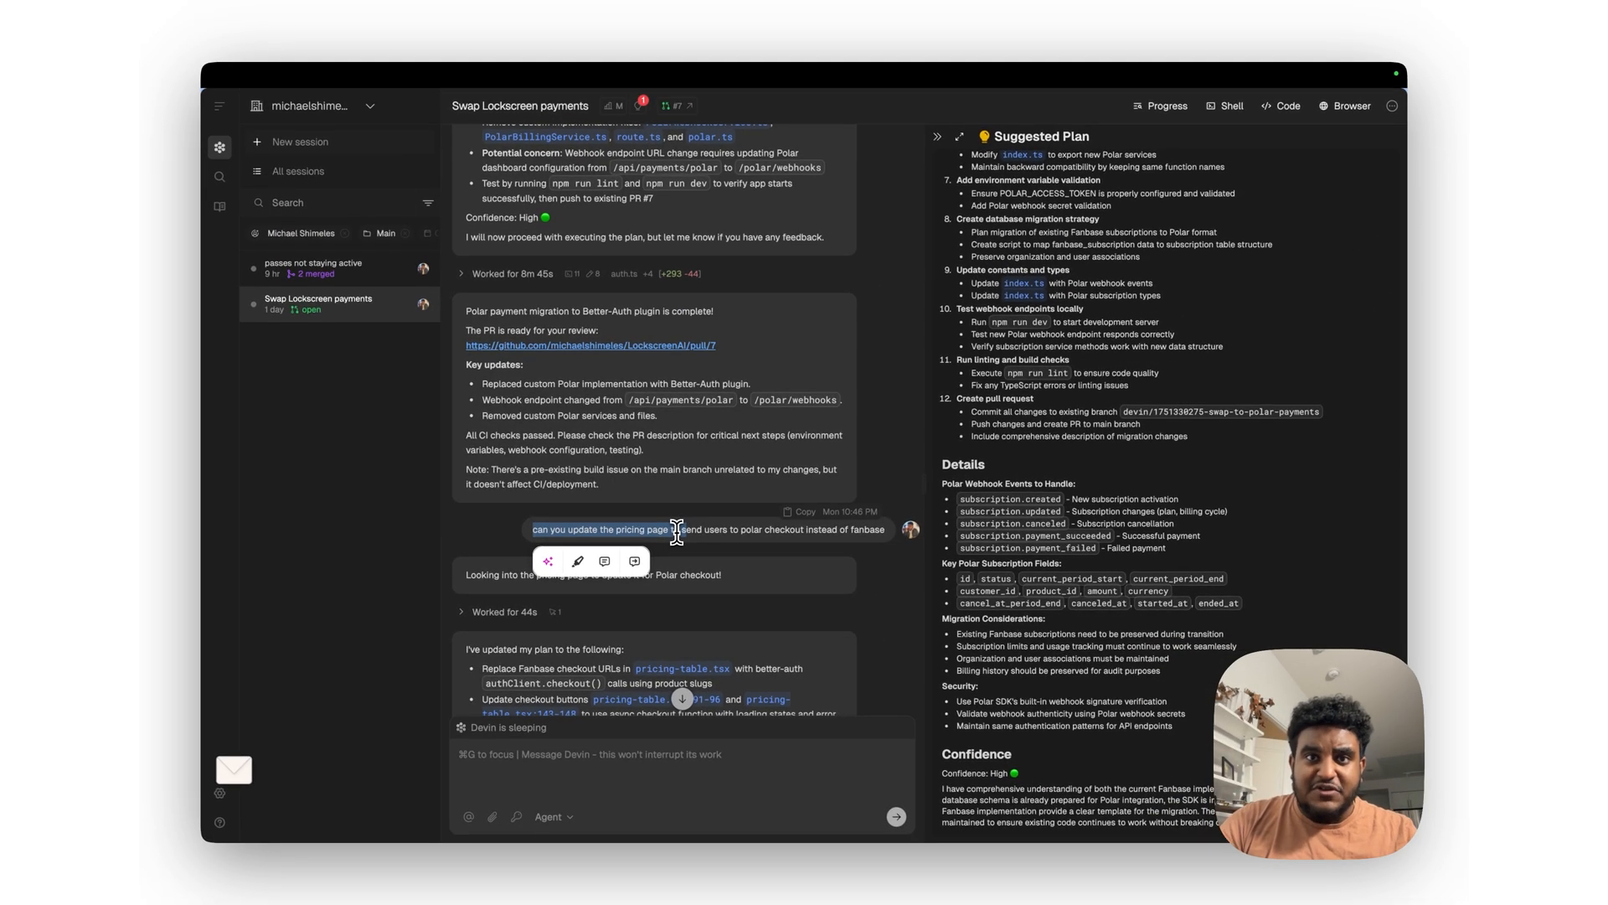
mouse_move(714, 519)
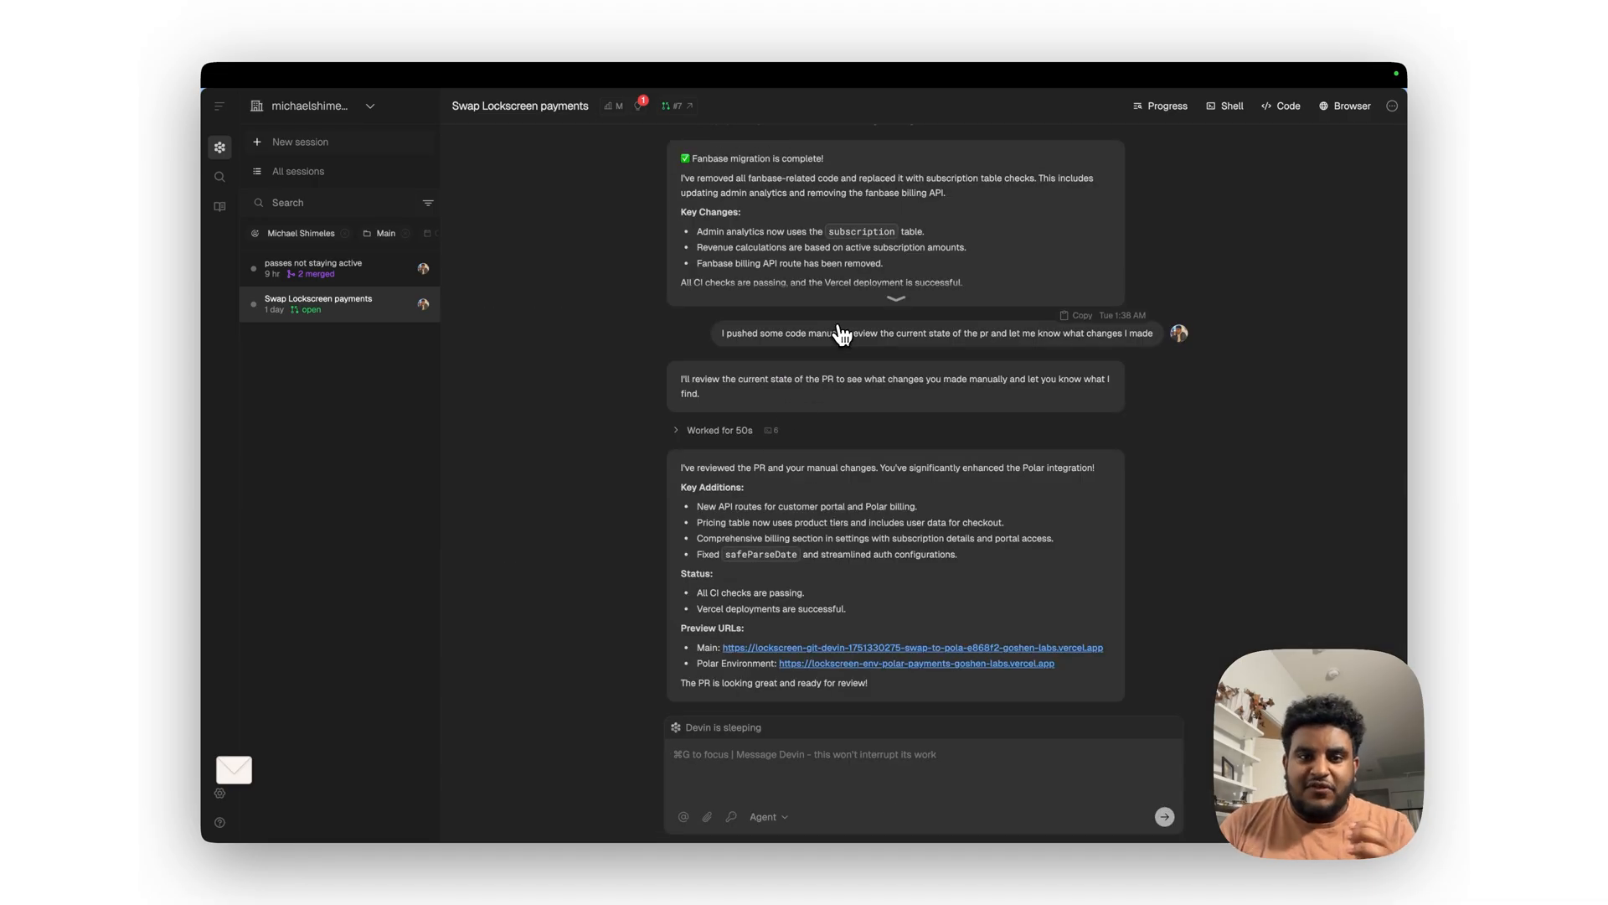
mouse_move(784, 341)
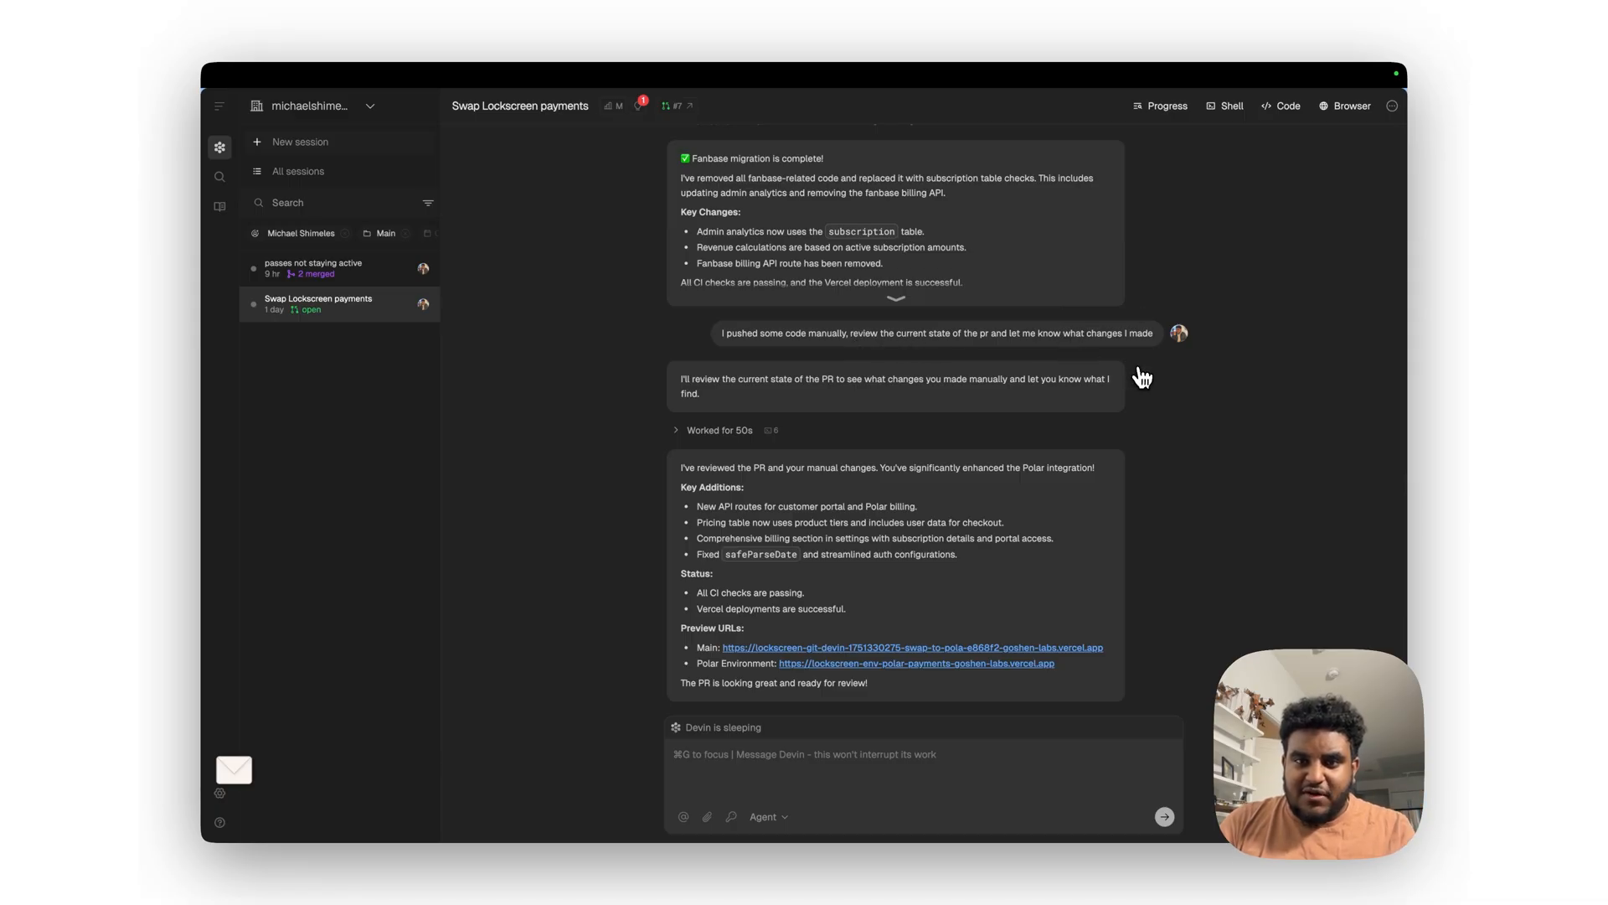
mouse_move(989, 405)
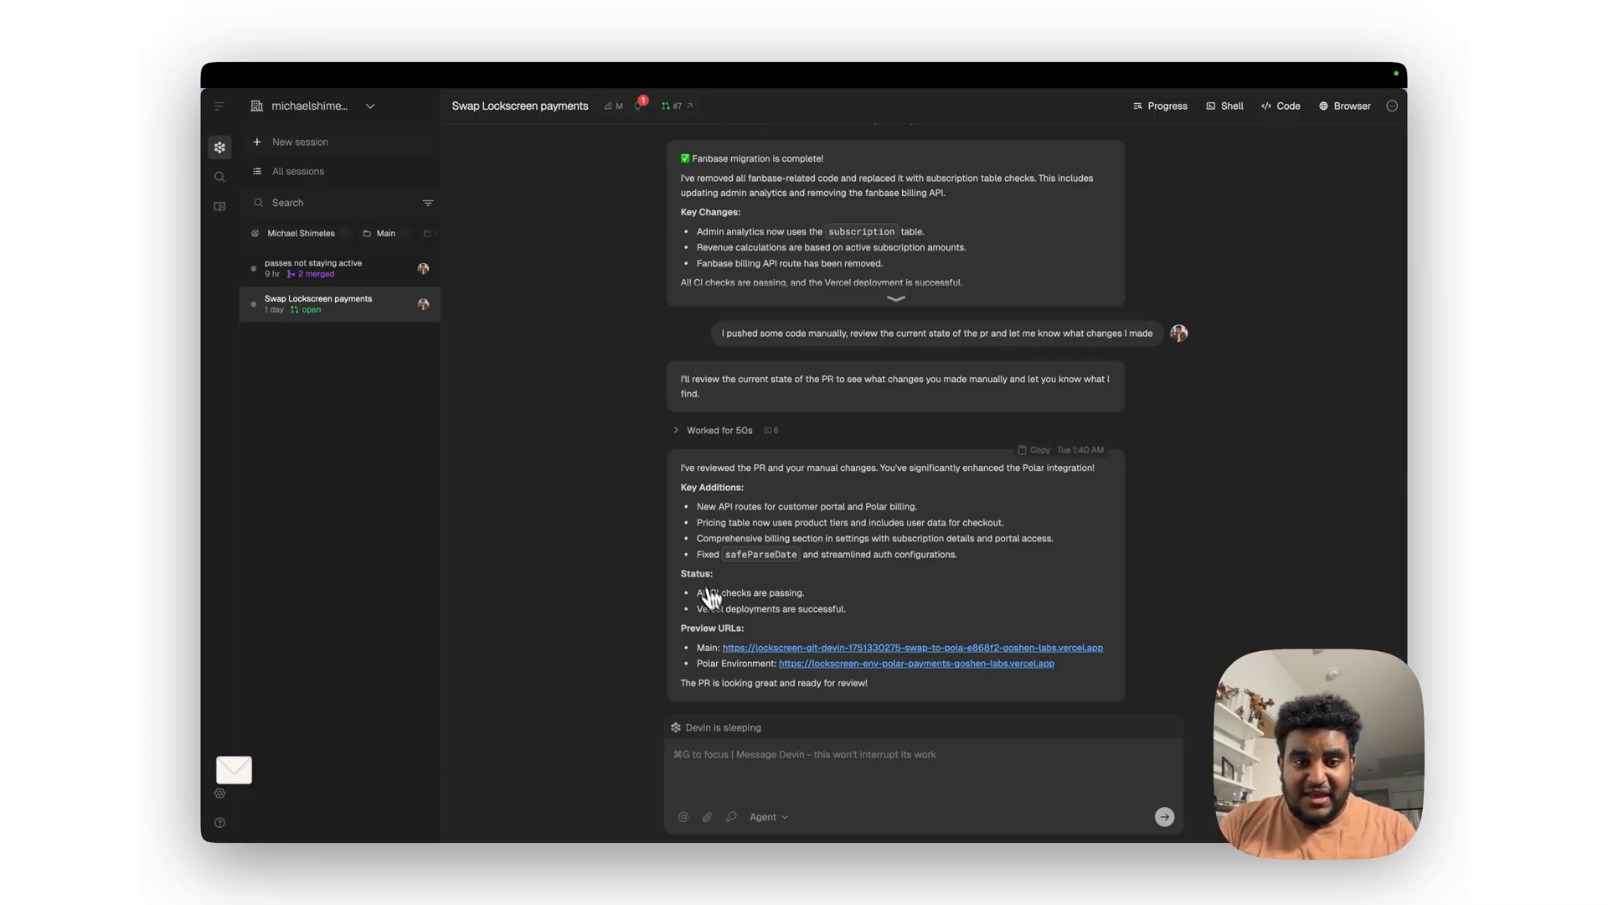
mouse_move(724, 657)
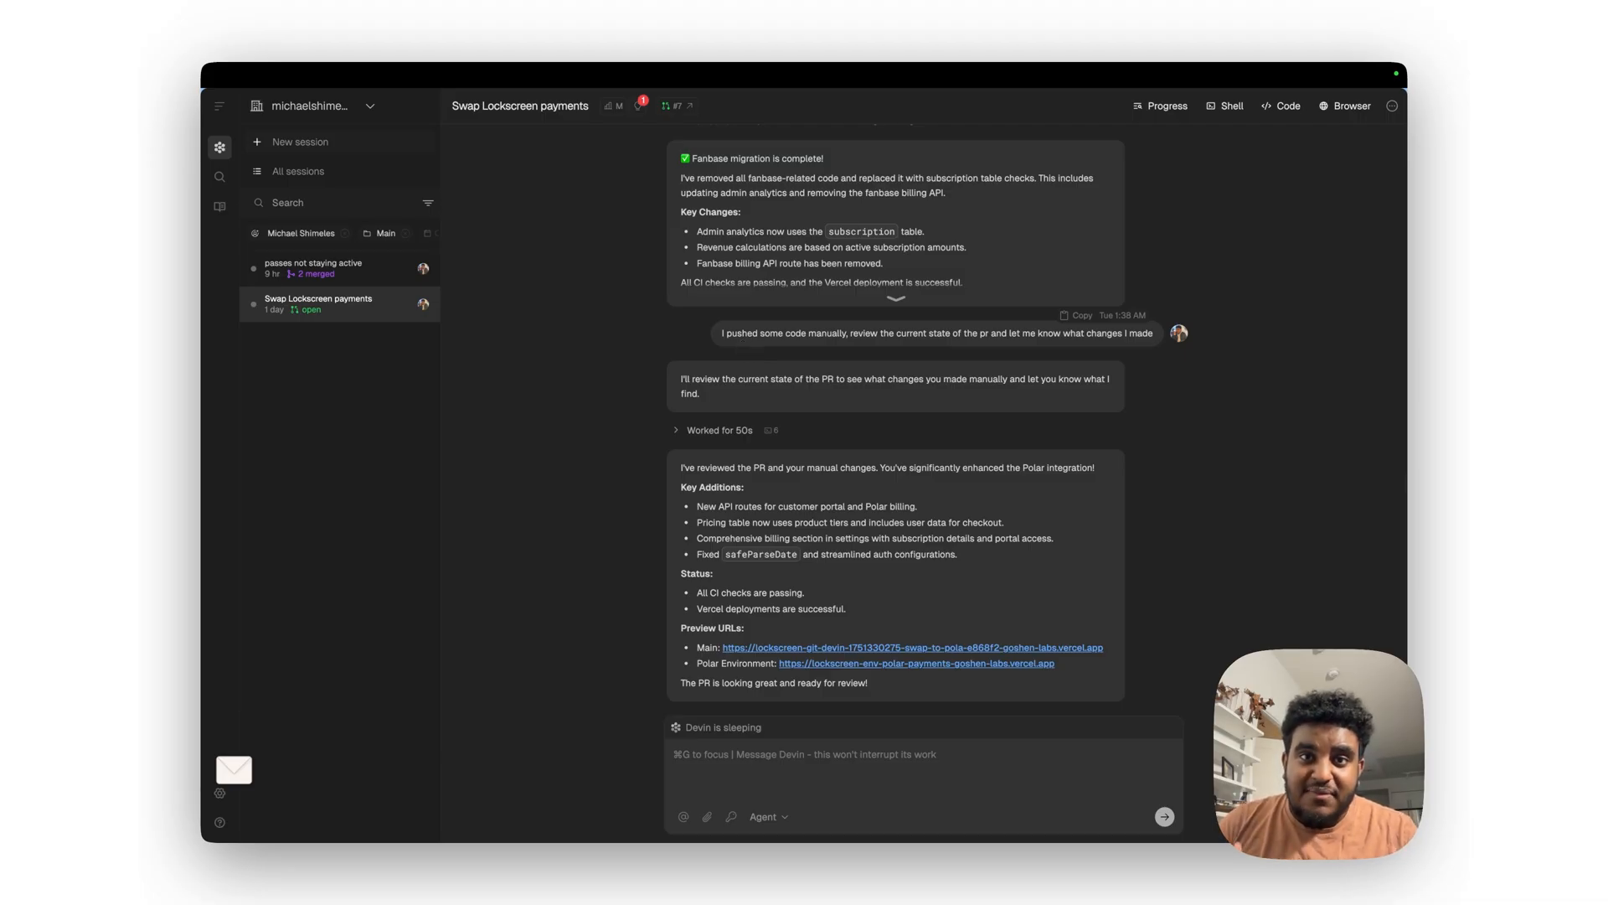
mouse_move(732, 342)
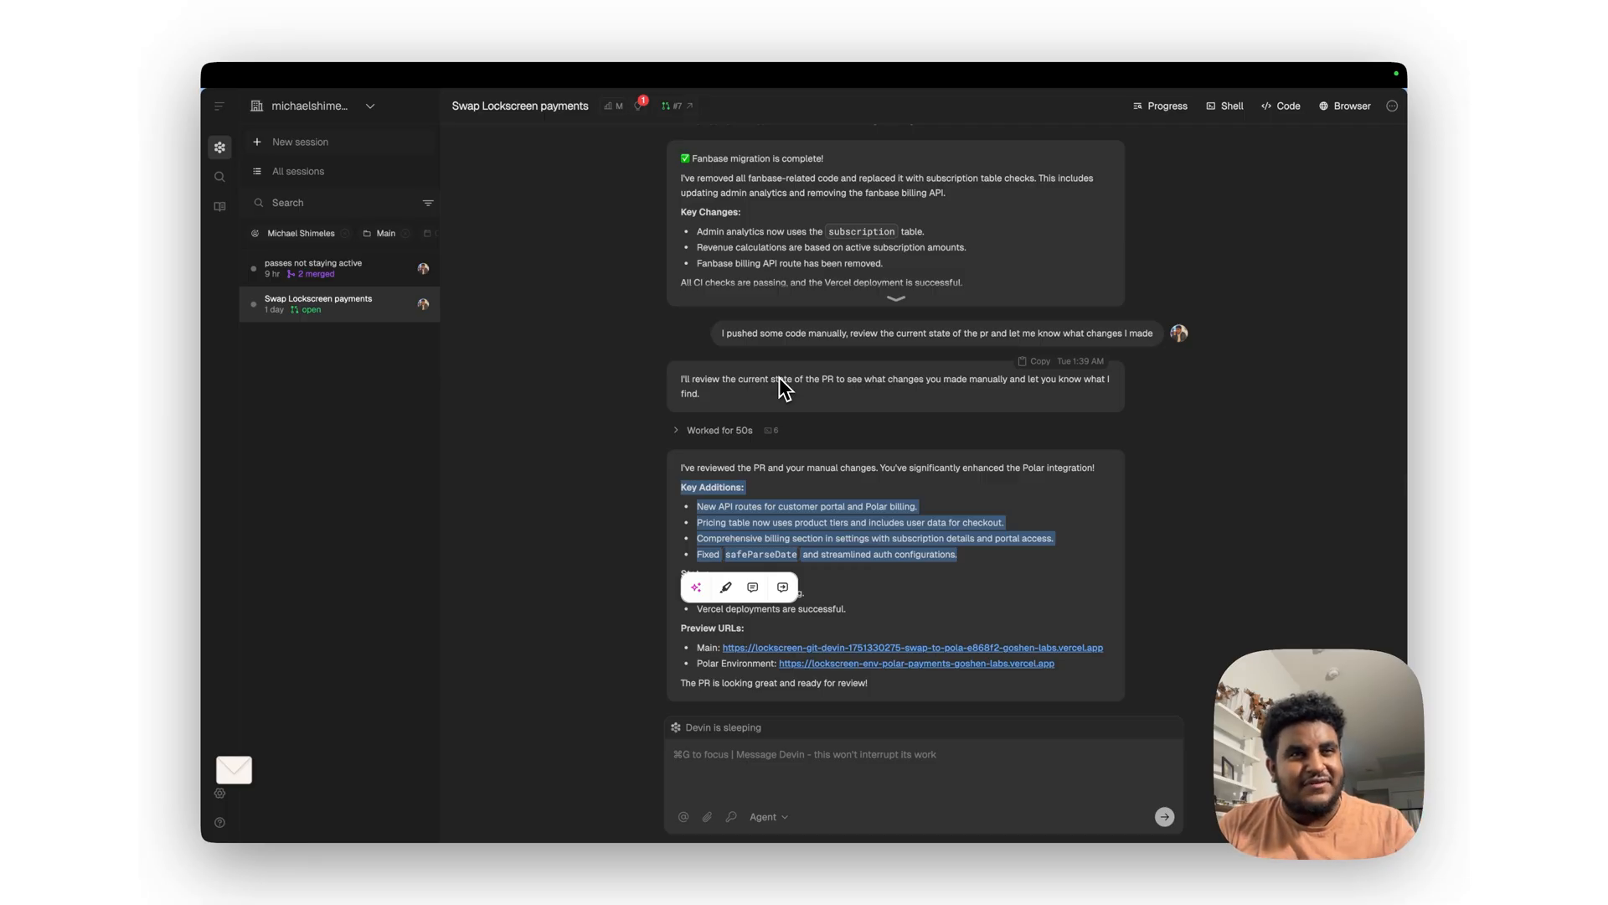
mouse_move(675, 372)
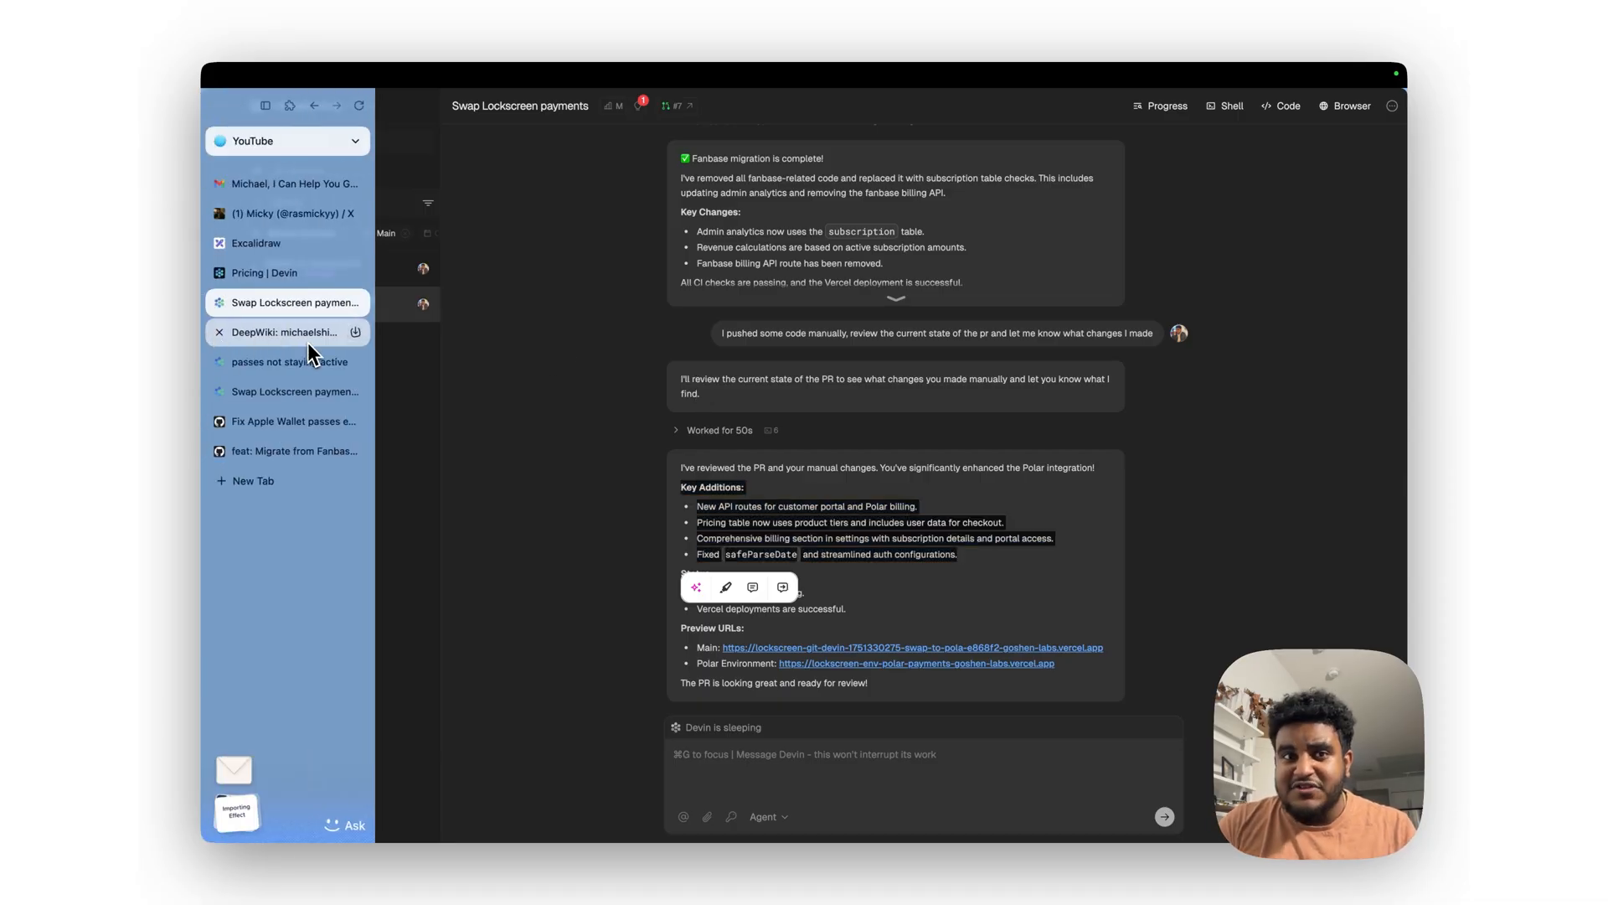
Step: Switch to merged PR #8 fixing 24-hour pass expiry and view its changed files
left_click(292, 421)
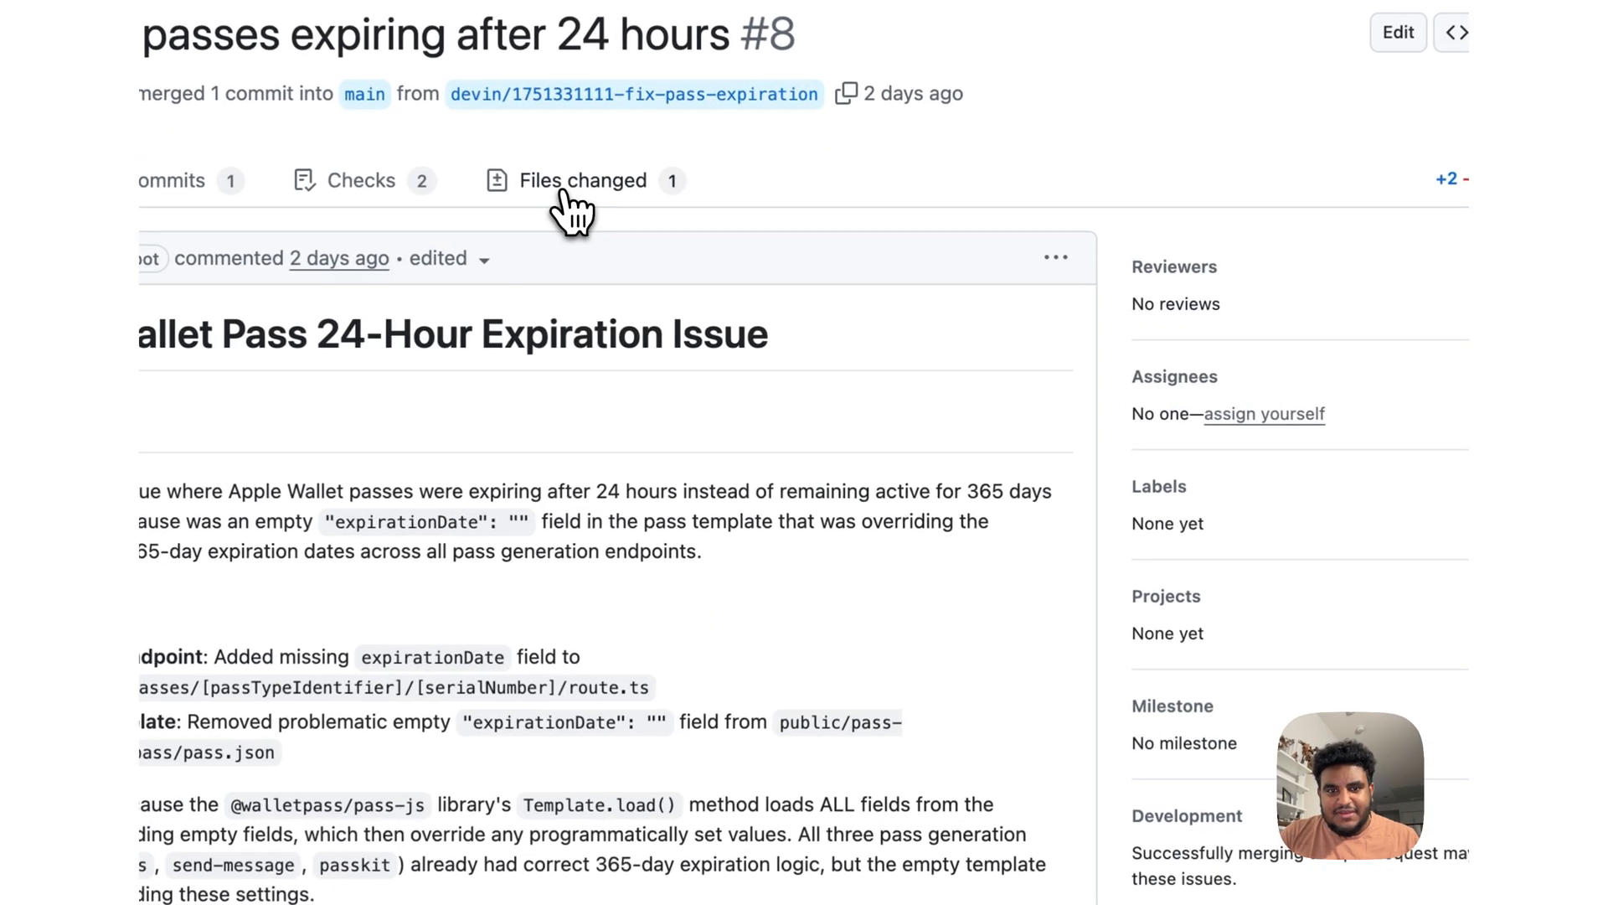
left_click(583, 181)
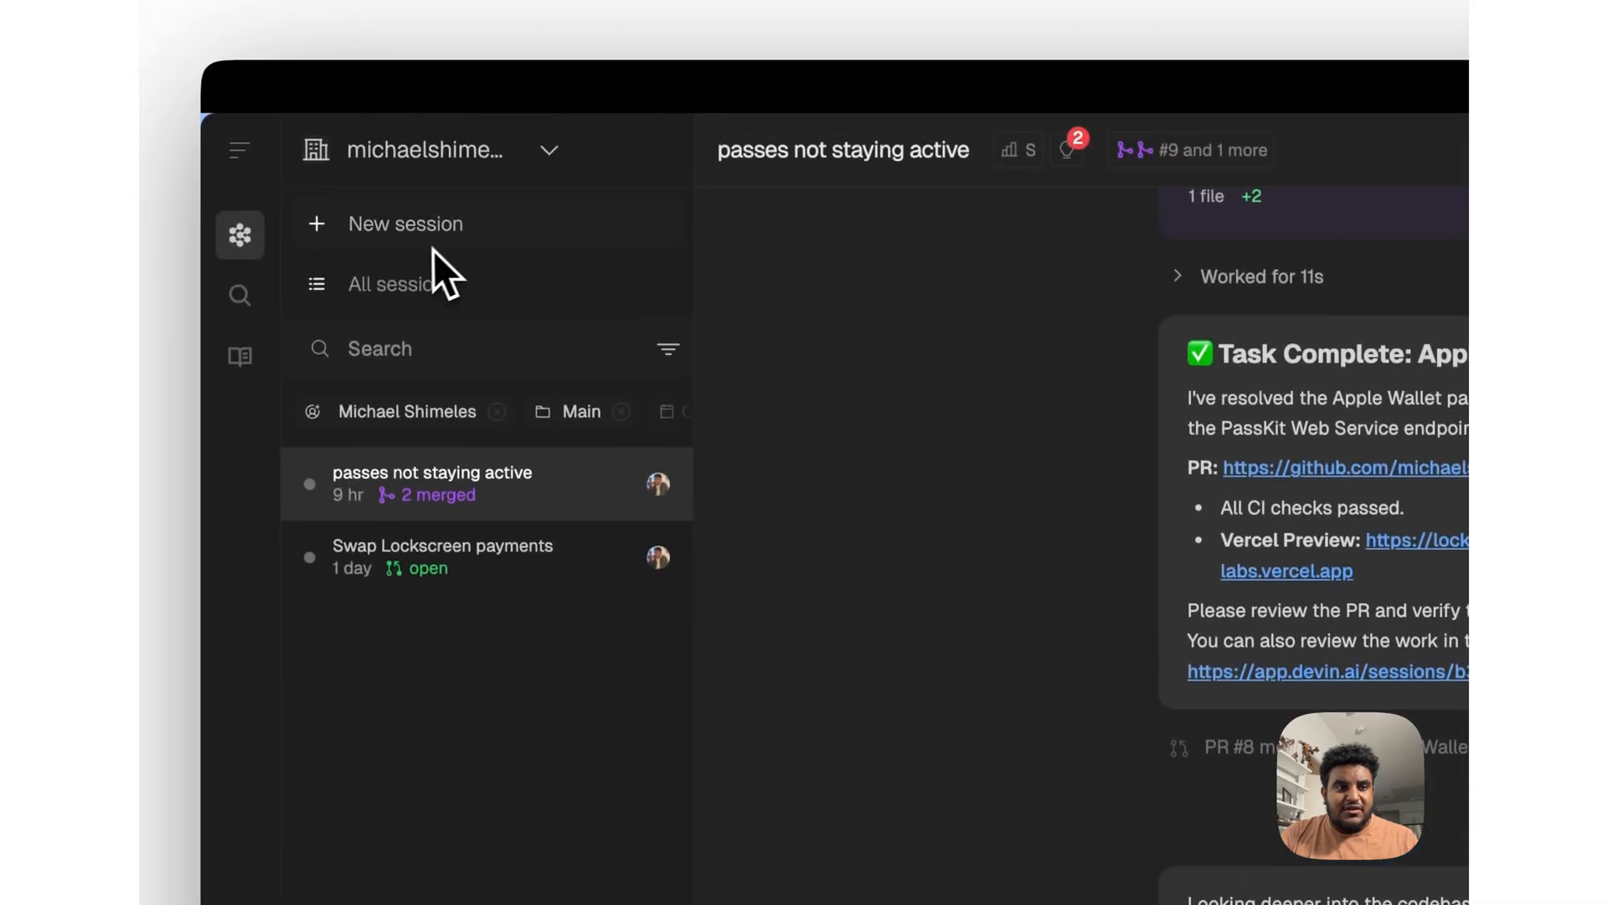
Step: Glance at the 'passes not staying active' session, then return to Swap Lockscreen payments
left_click(443, 558)
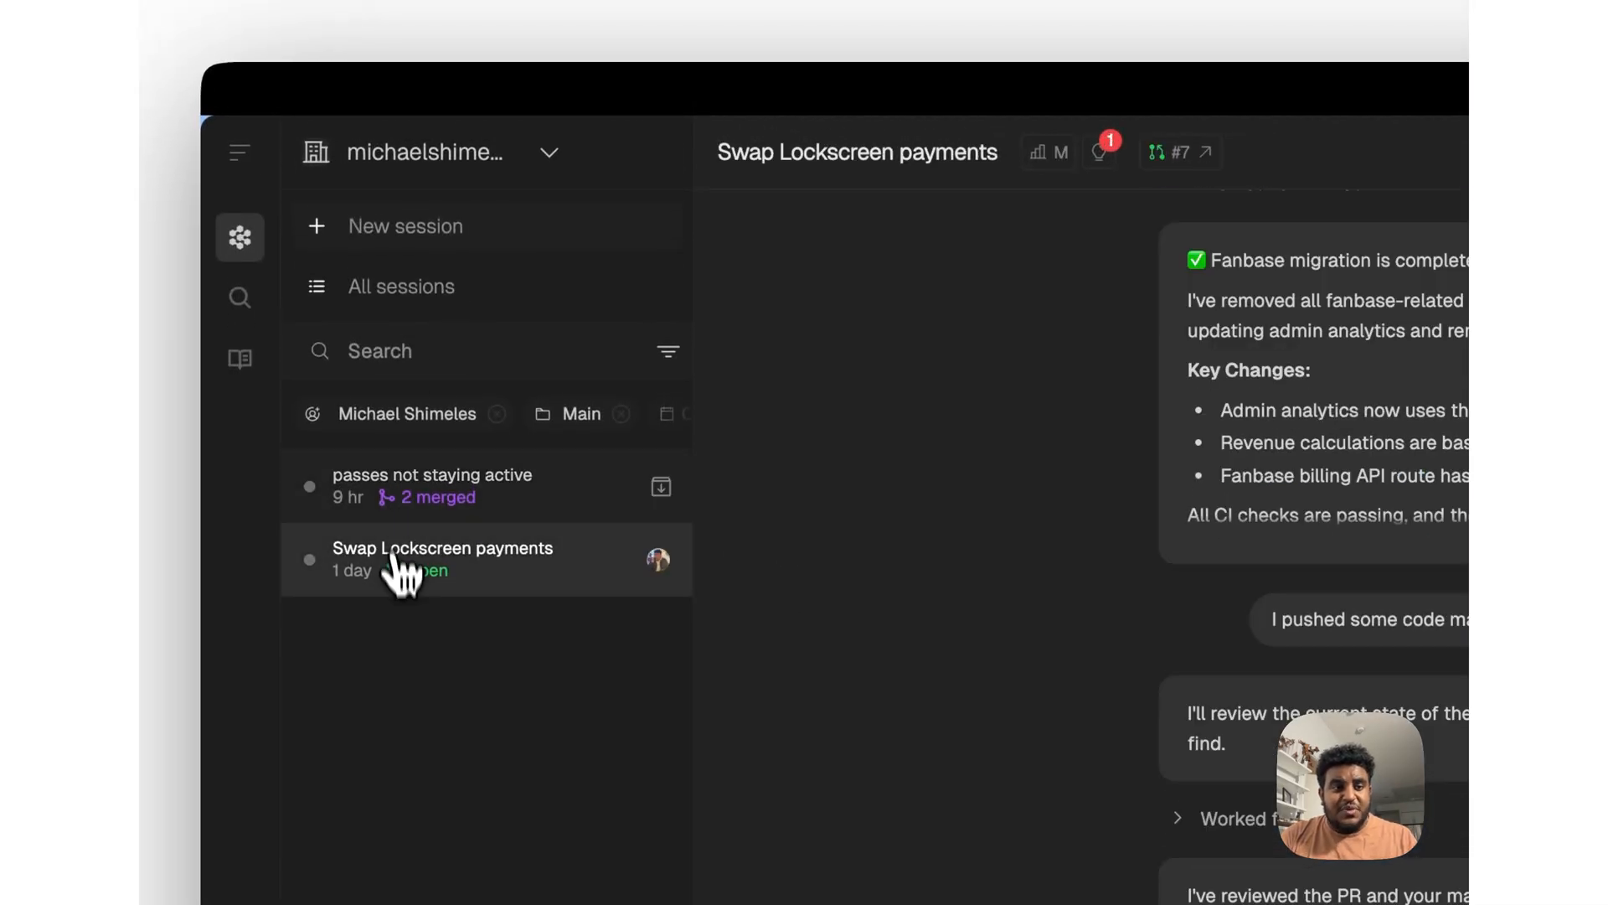
left_click(432, 486)
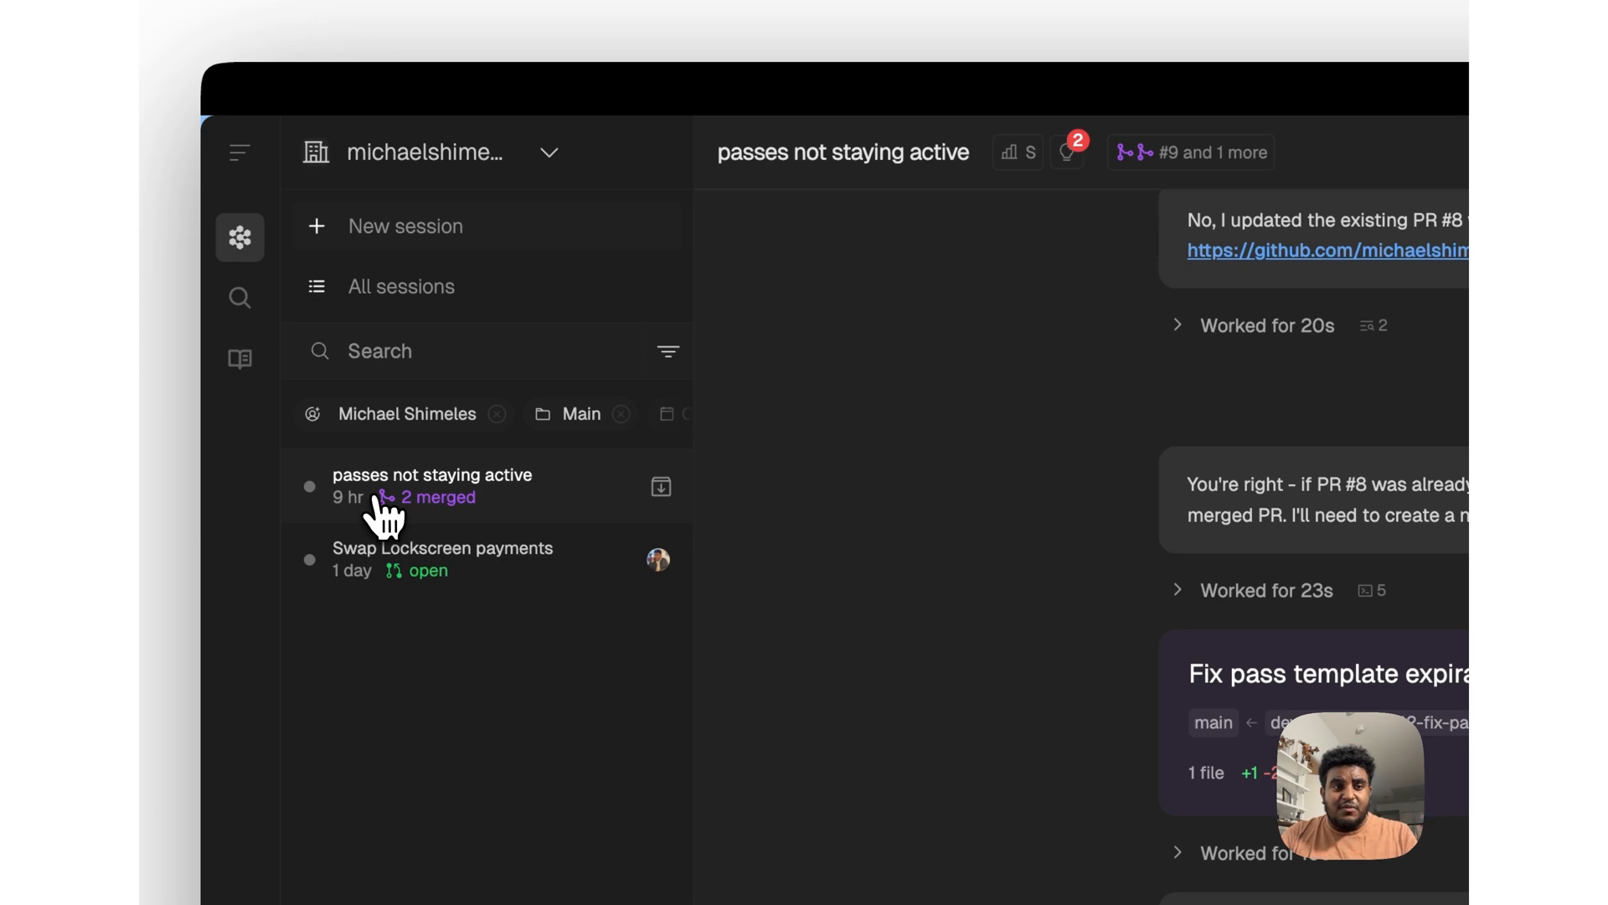
left_click(442, 560)
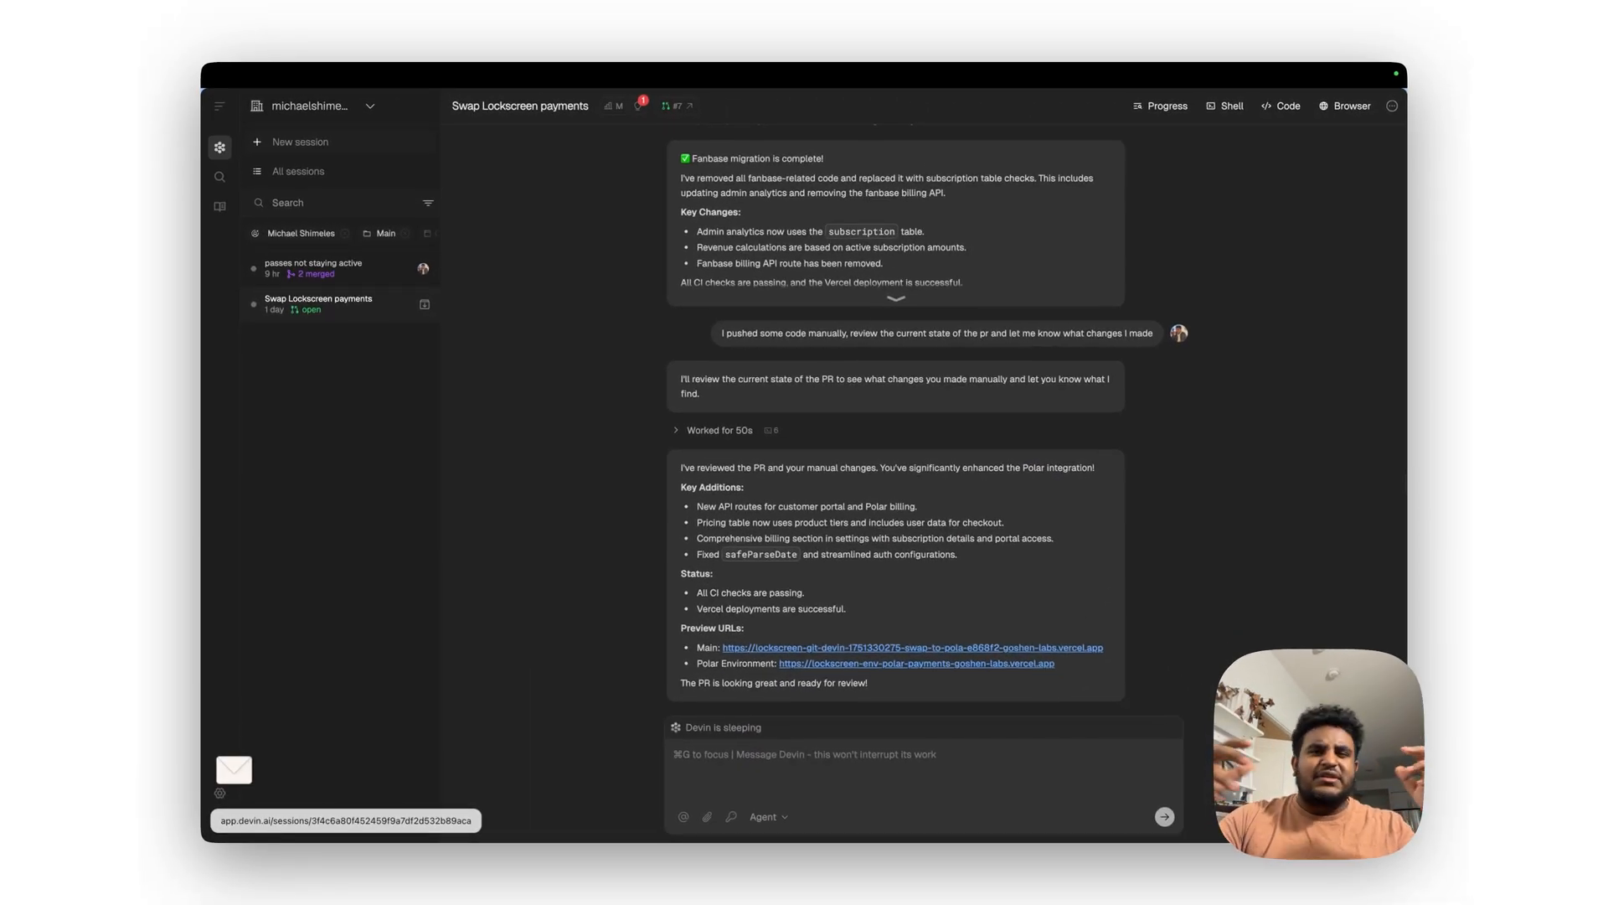
left_click(318, 303)
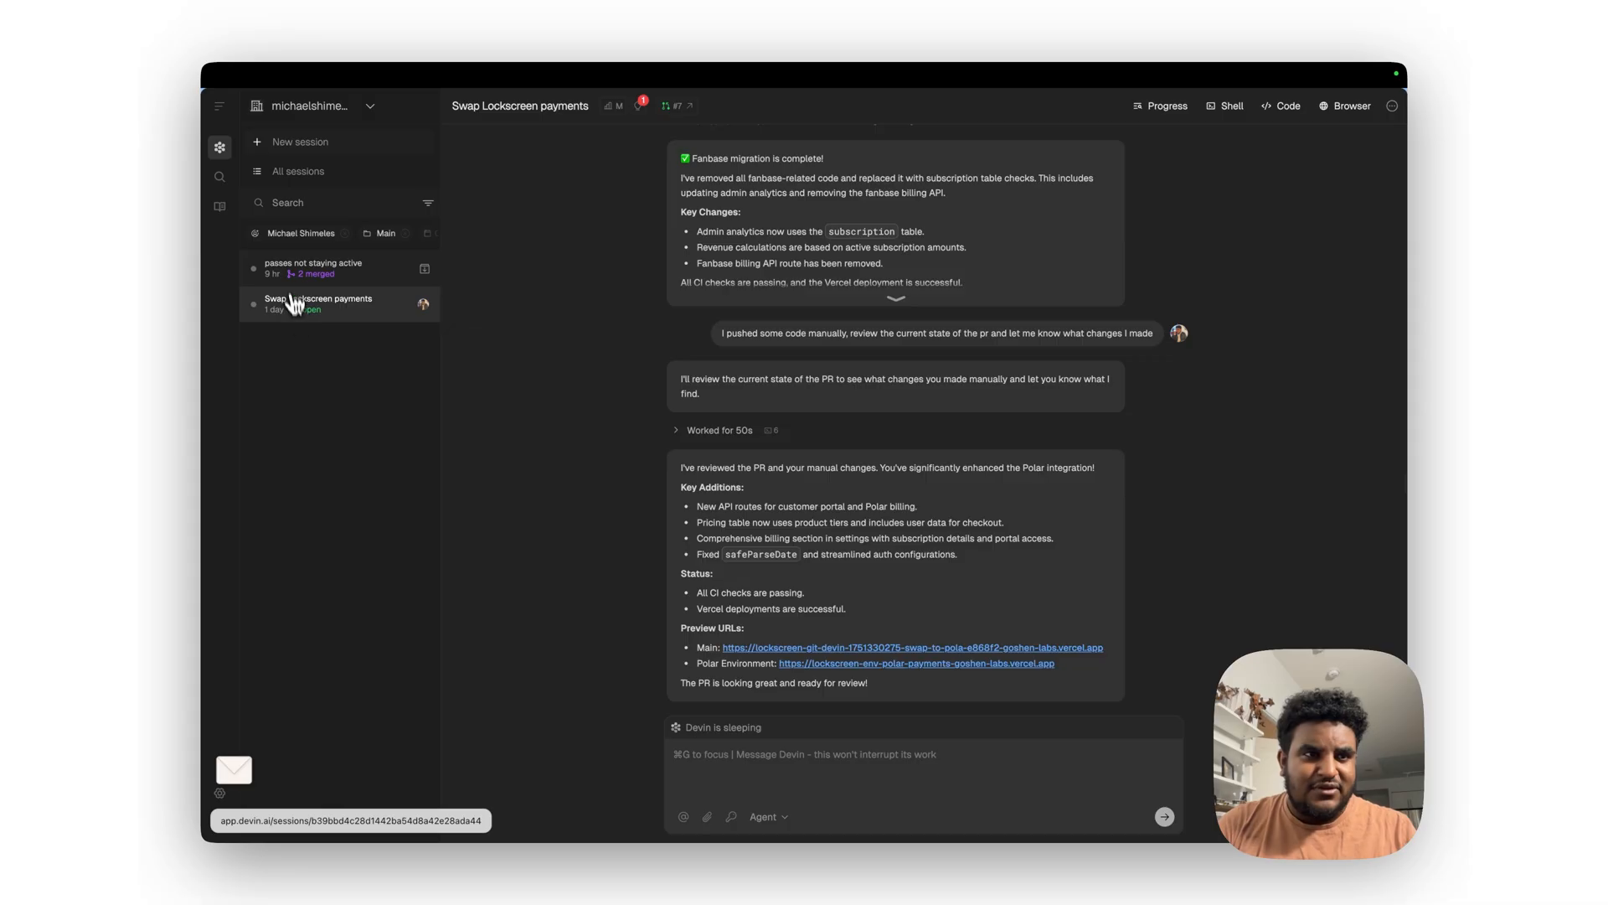